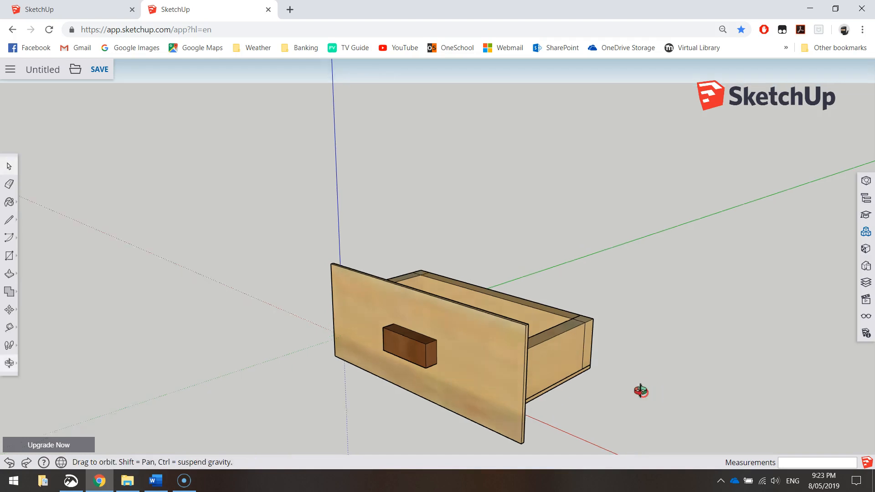
- Orbit around the drawer, then start saving the untitled drawer model
drag(641, 390, 355, 231)
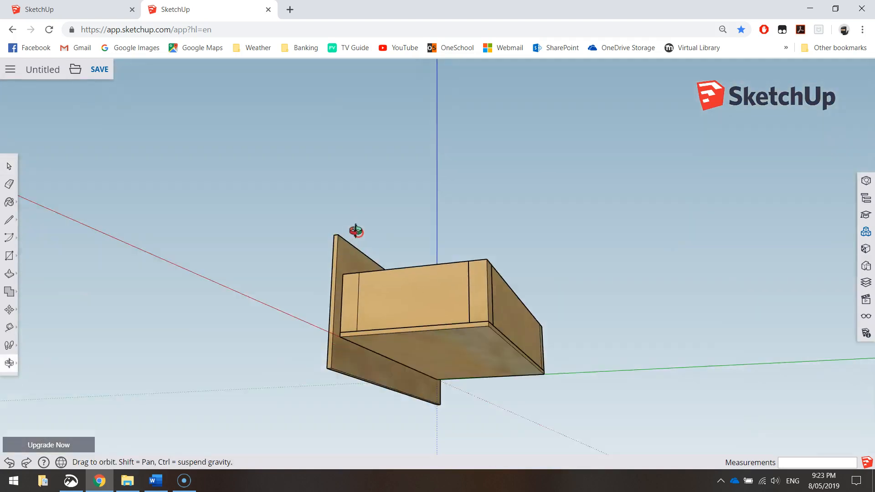
drag(356, 232, 559, 433)
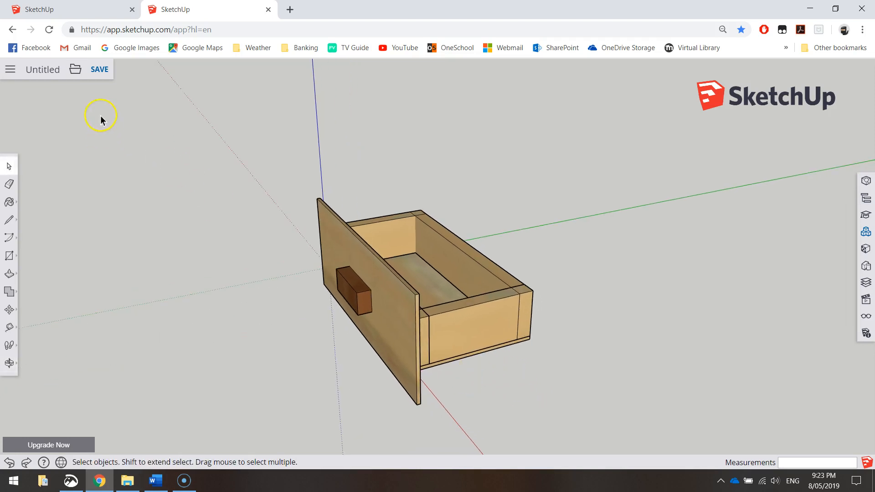
mouse_move(193, 189)
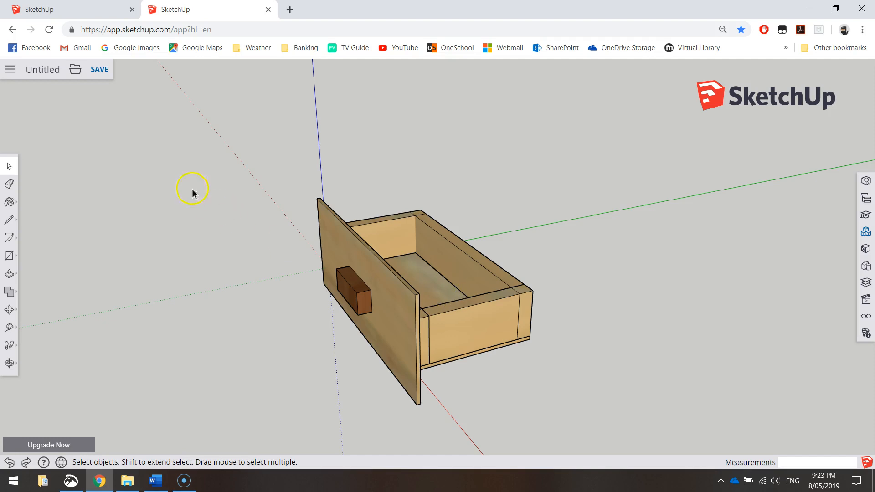
click(101, 69)
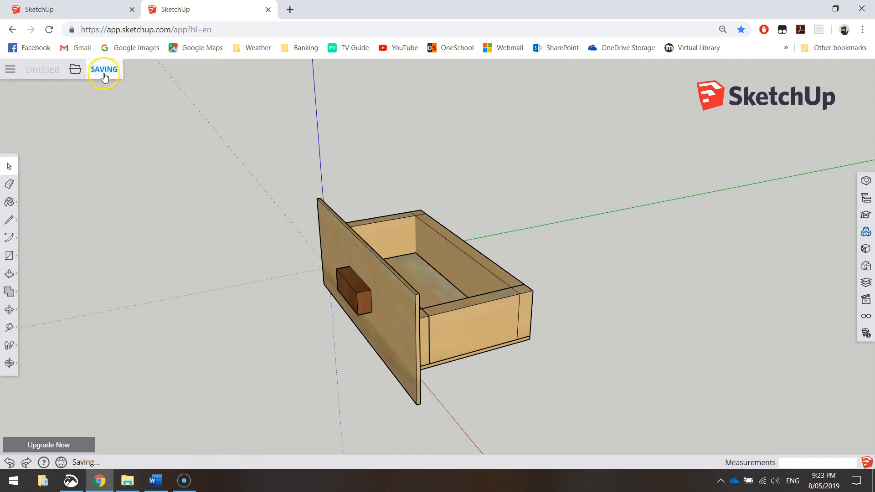
click(9, 69)
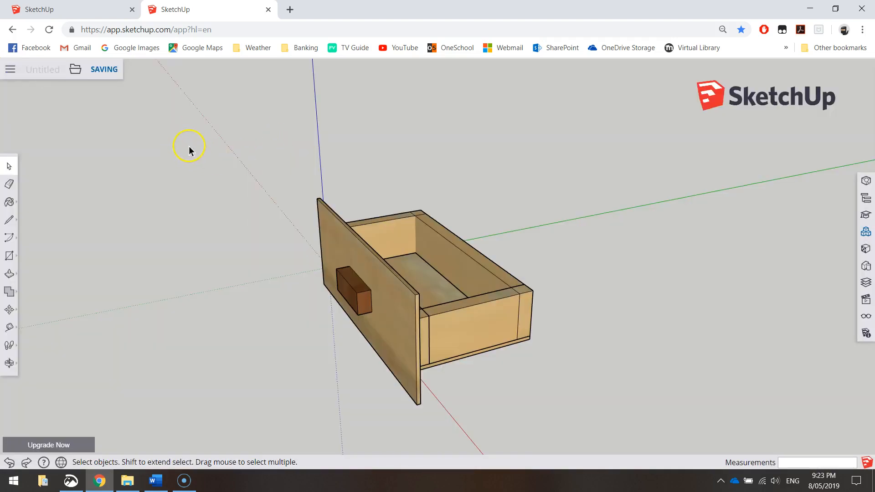
mouse_move(97, 123)
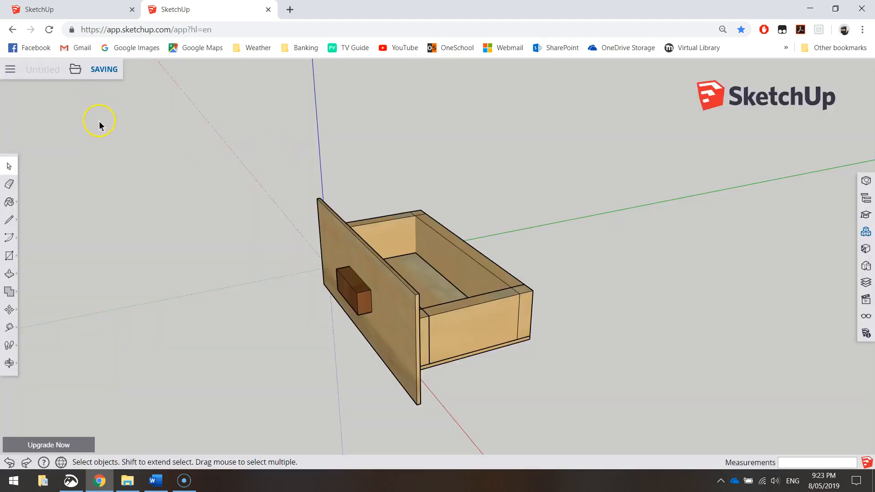
mouse_move(189, 237)
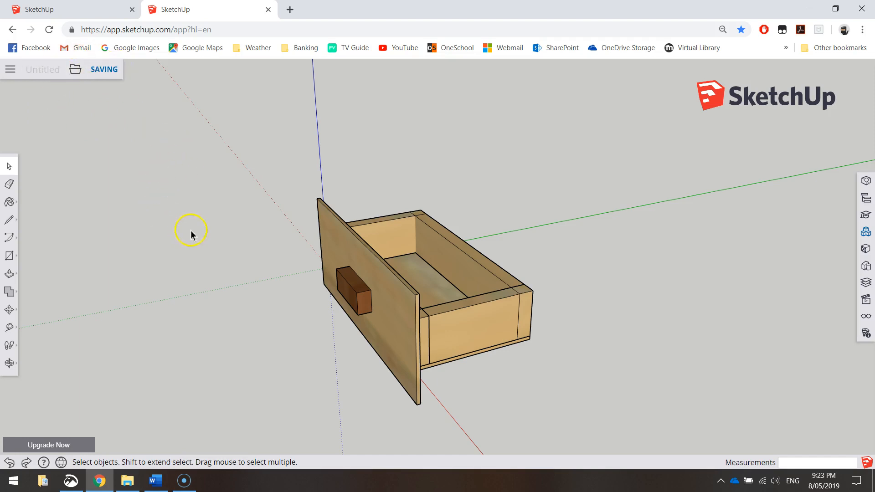
mouse_move(238, 274)
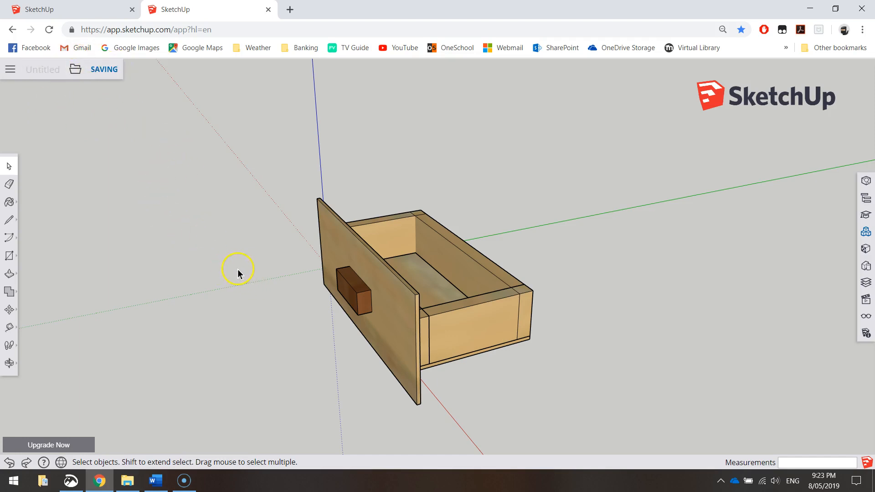
mouse_move(230, 149)
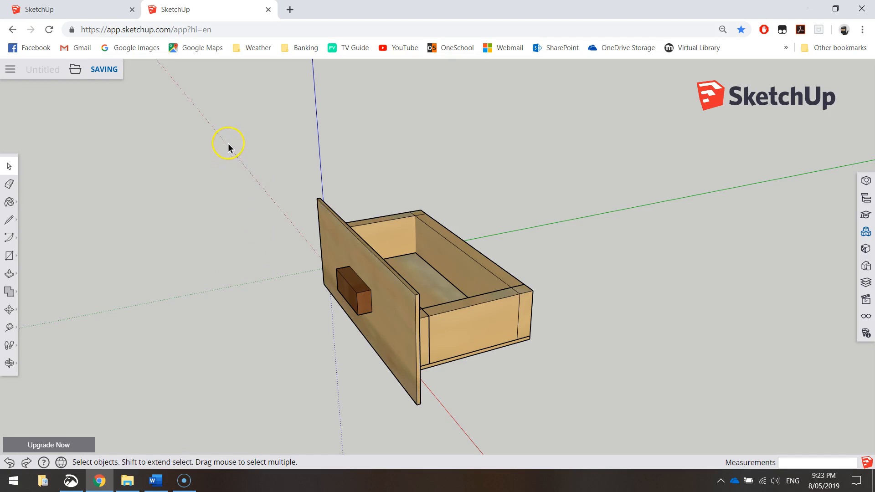
- Window-select every drawer part and make them one component named 'Drawer'
drag(227, 143, 616, 435)
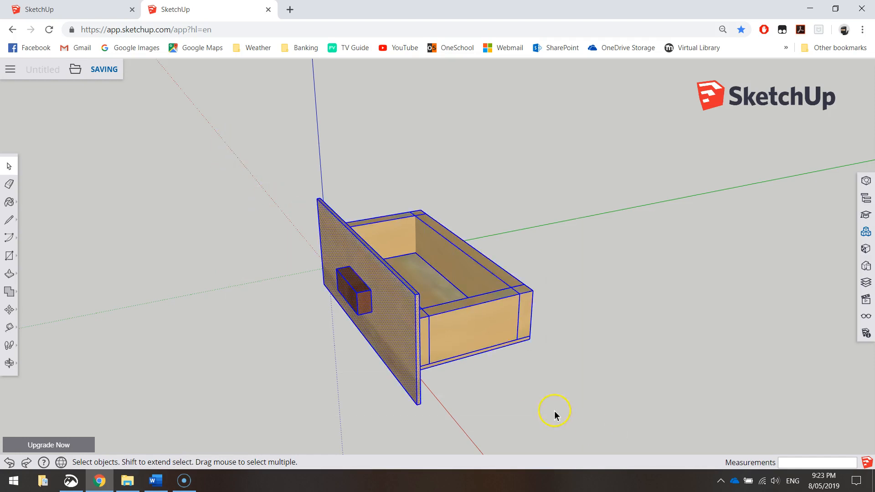
mouse_move(348, 309)
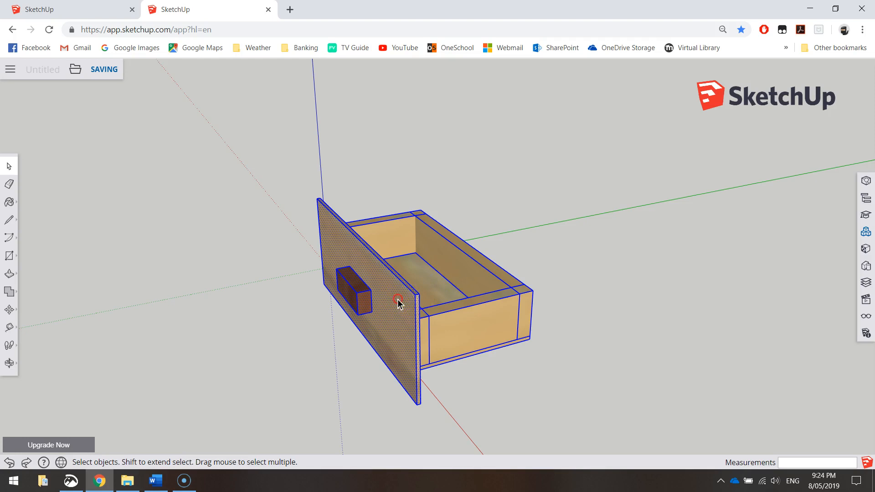
right_click(396, 304)
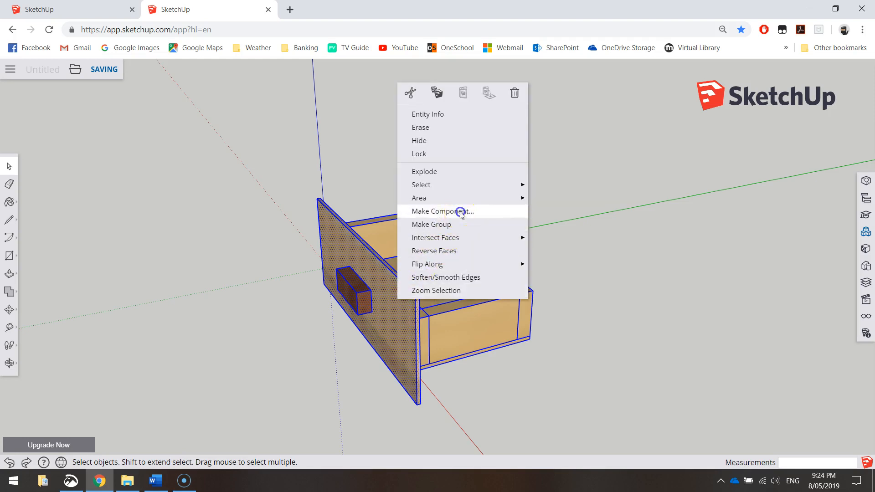
click(458, 211)
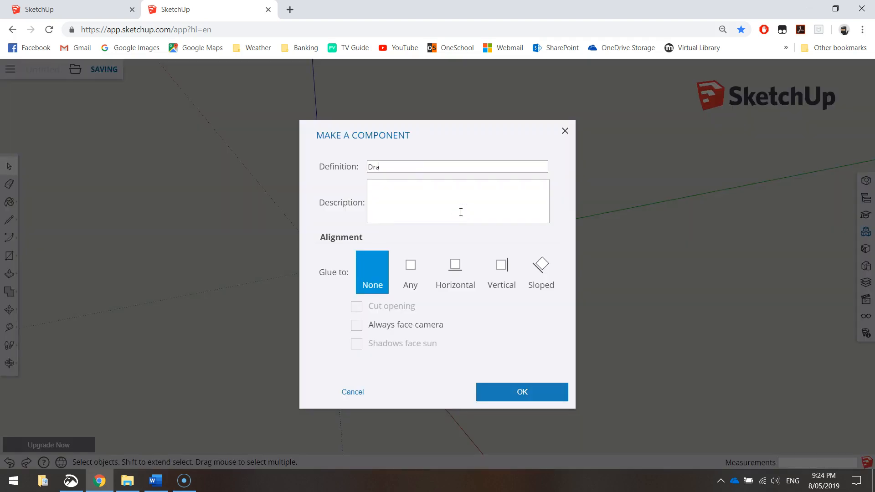
click(509, 396)
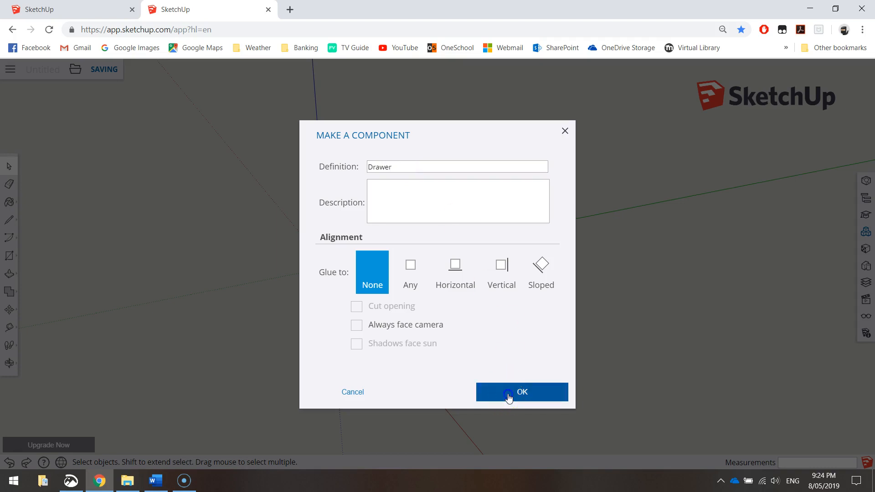
click(521, 392)
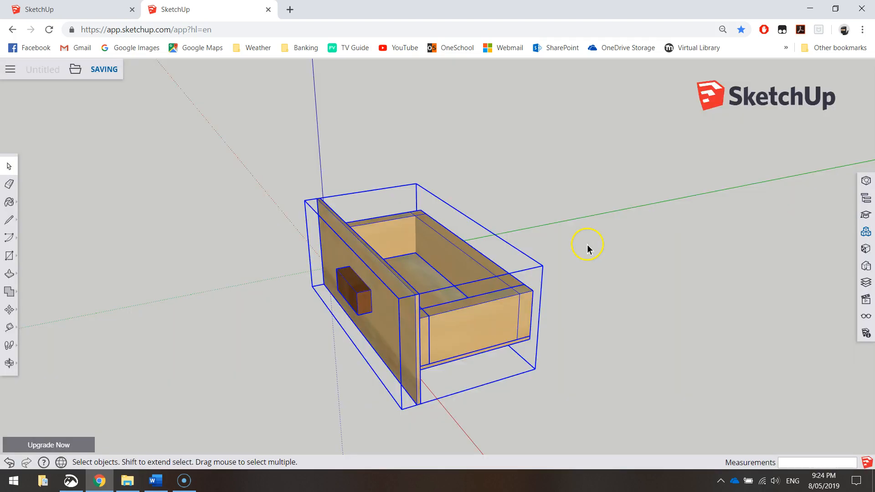
mouse_move(525, 253)
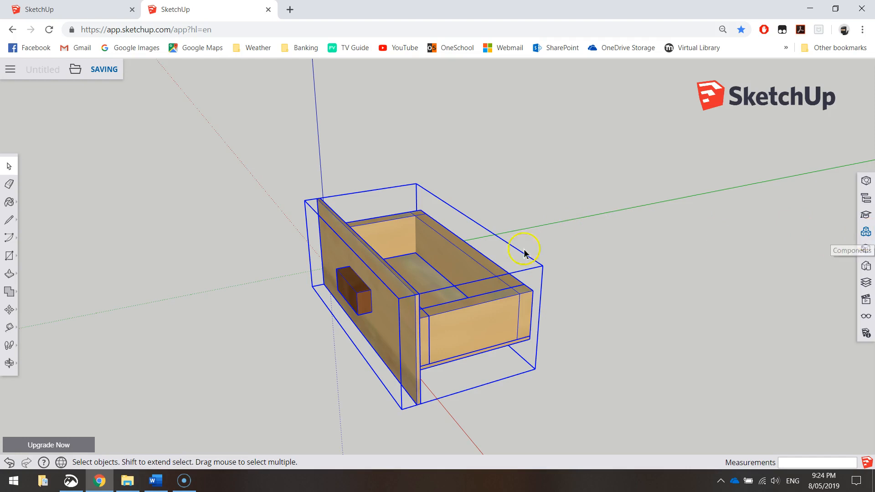
click(863, 232)
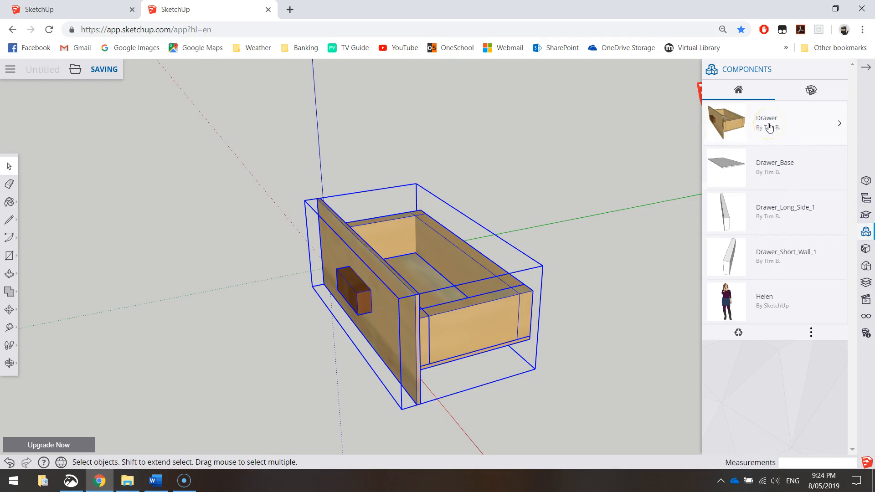
click(768, 123)
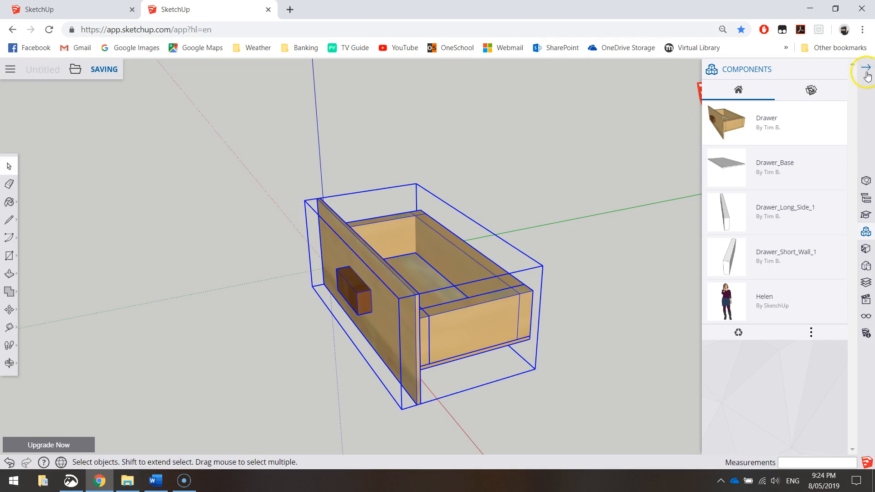
click(865, 69)
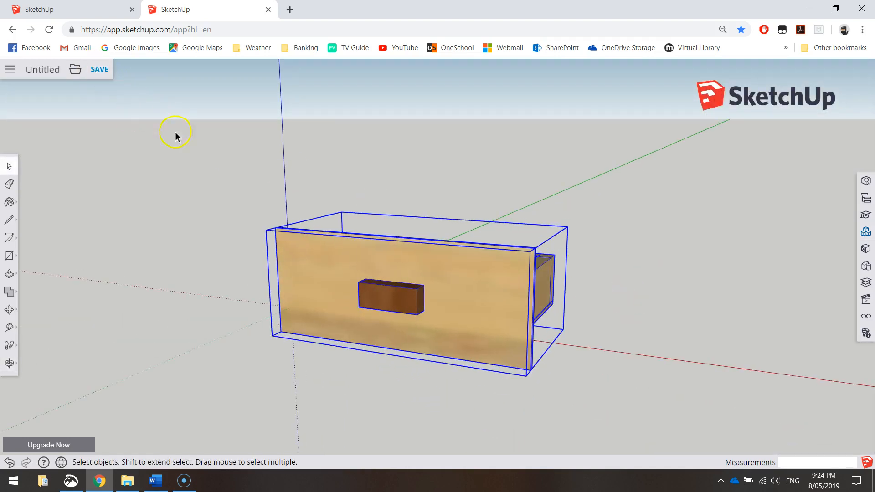
mouse_move(673, 288)
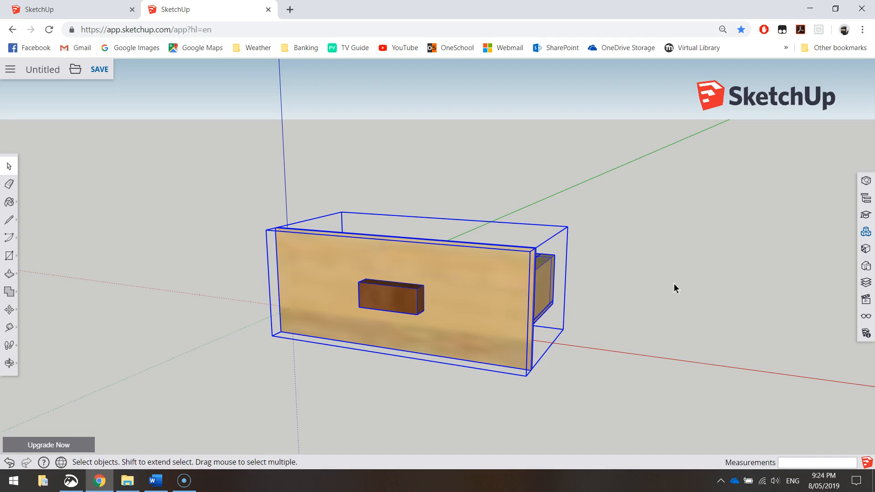
mouse_move(280, 157)
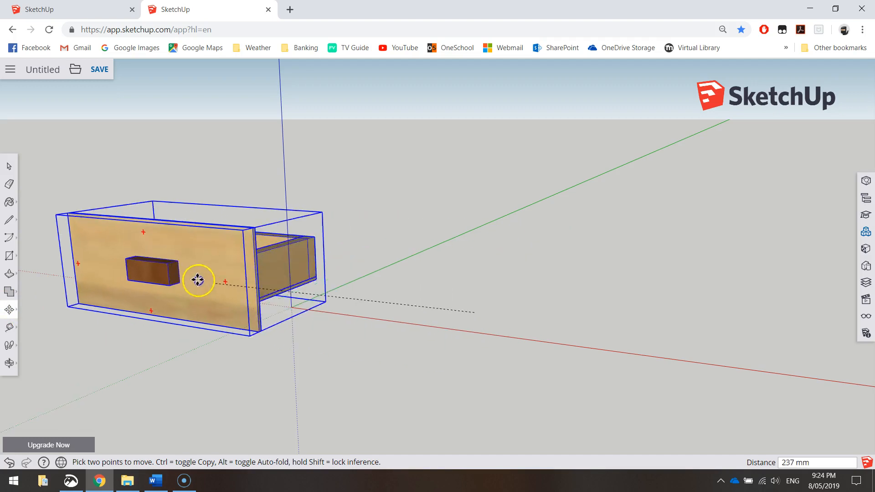
- Move the Drawer component about half a metre left along the red axis
drag(198, 280, 129, 293)
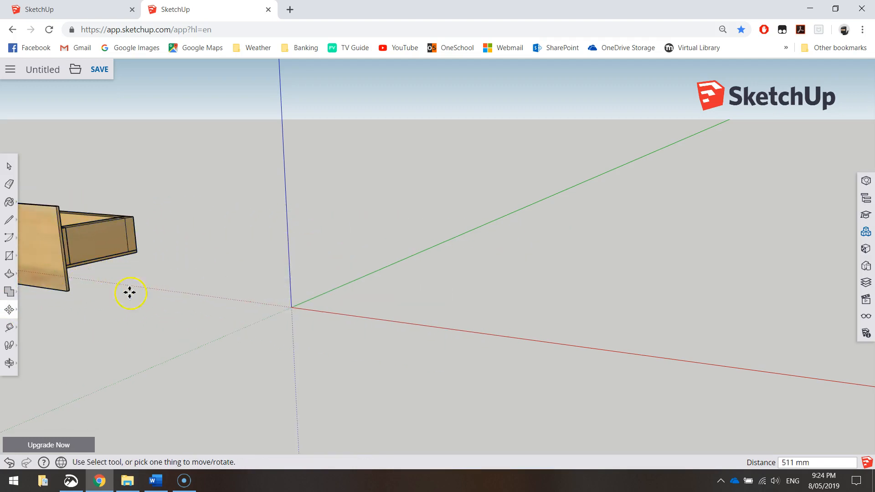
mouse_move(237, 333)
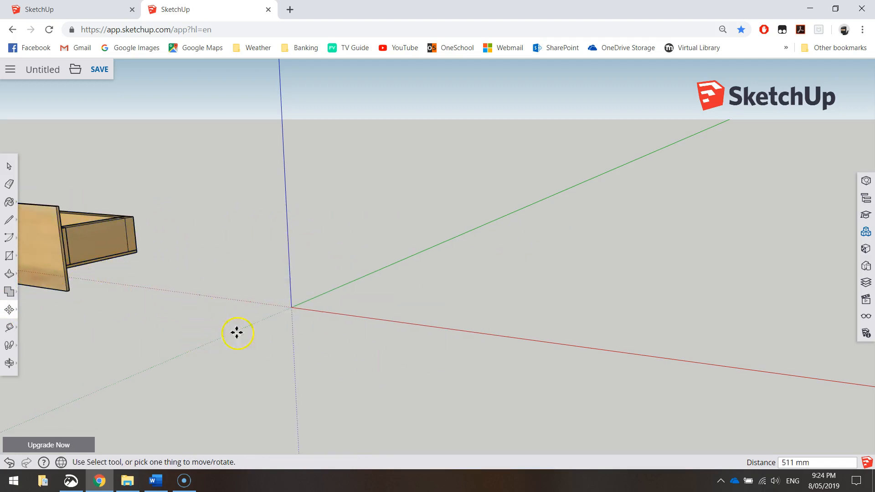
mouse_move(327, 299)
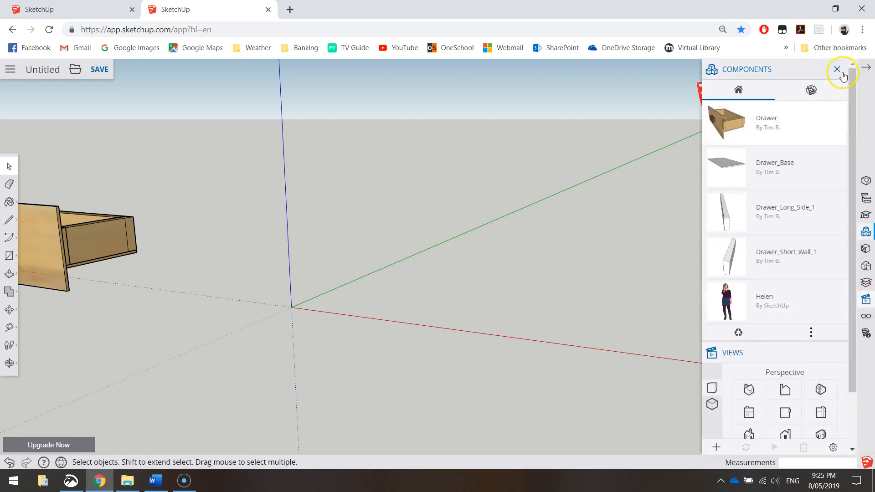
click(842, 68)
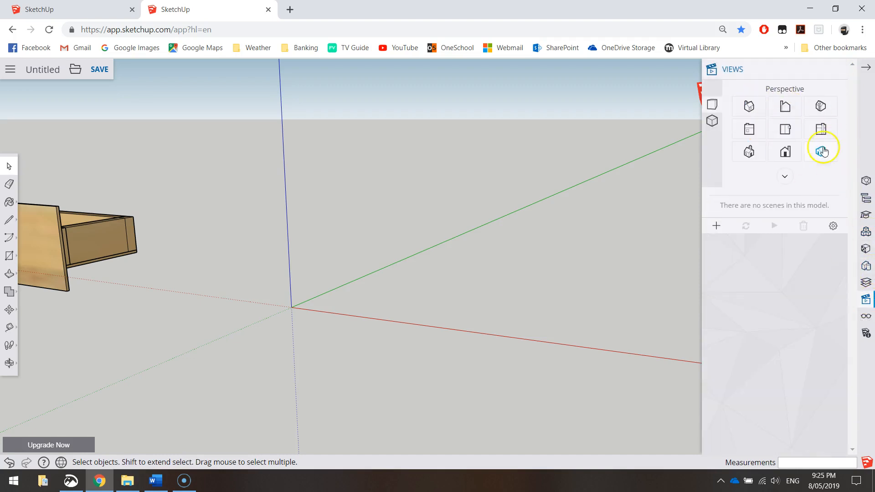
mouse_move(784, 129)
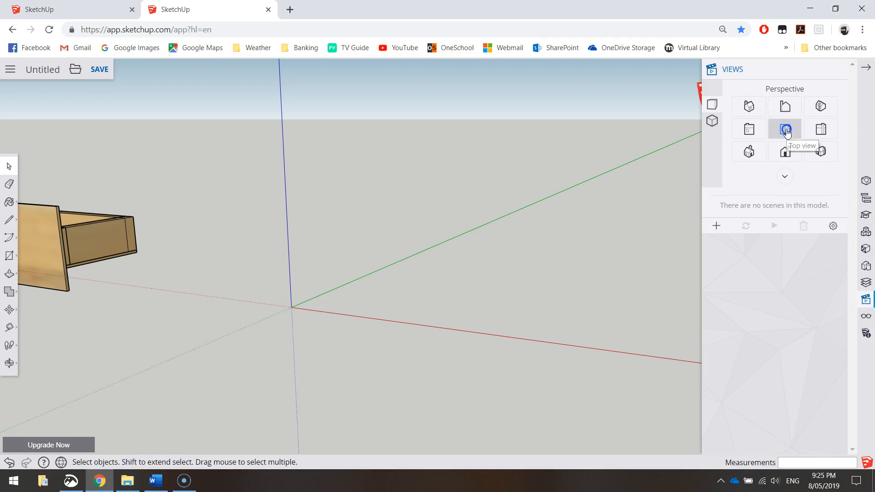
click(784, 129)
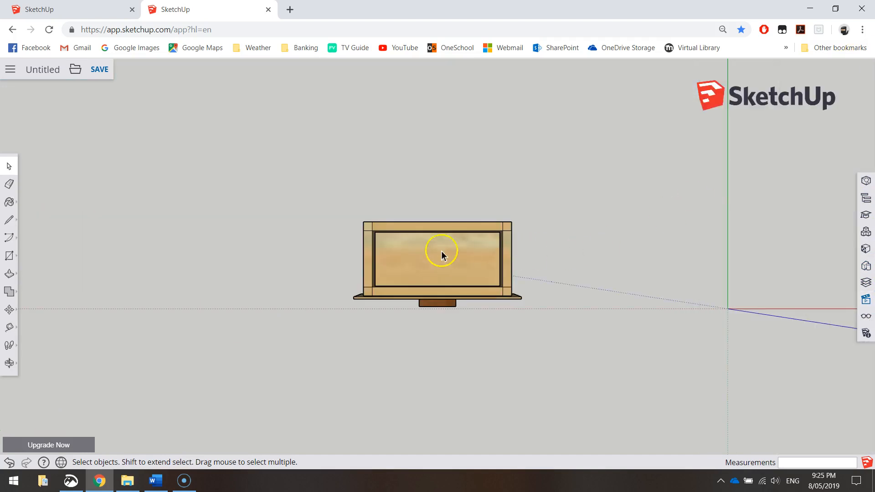
mouse_move(470, 260)
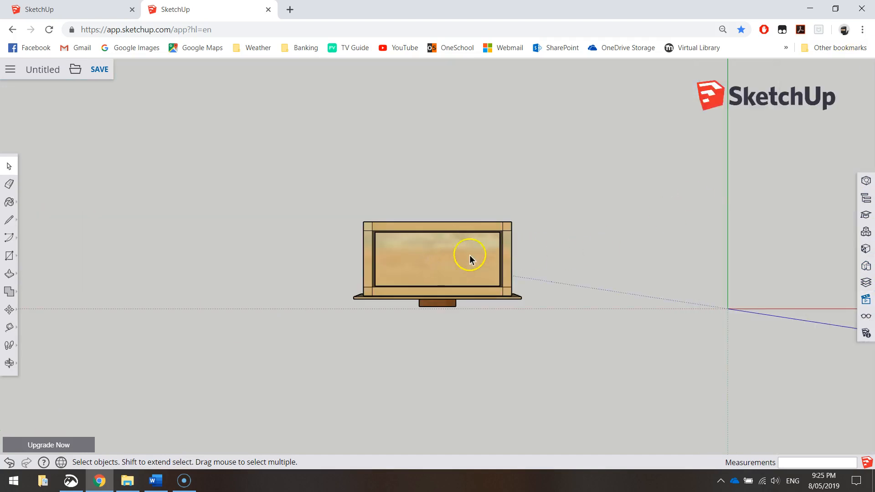
mouse_move(799, 271)
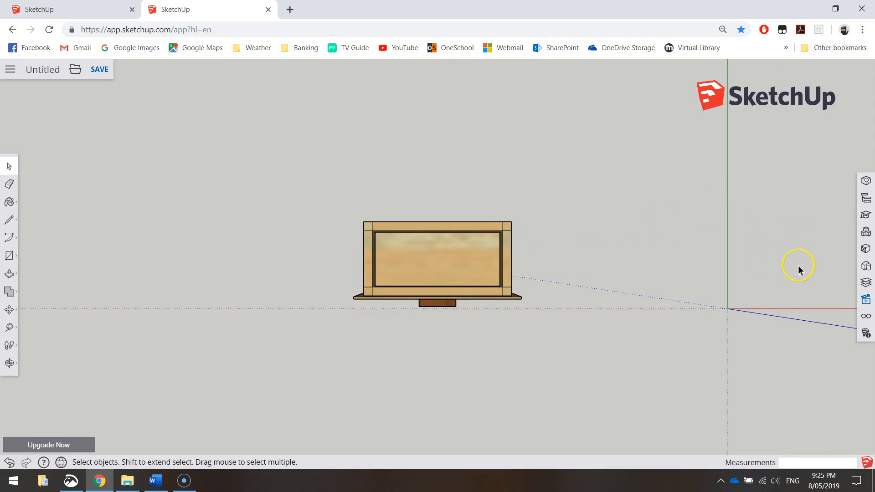
mouse_move(797, 275)
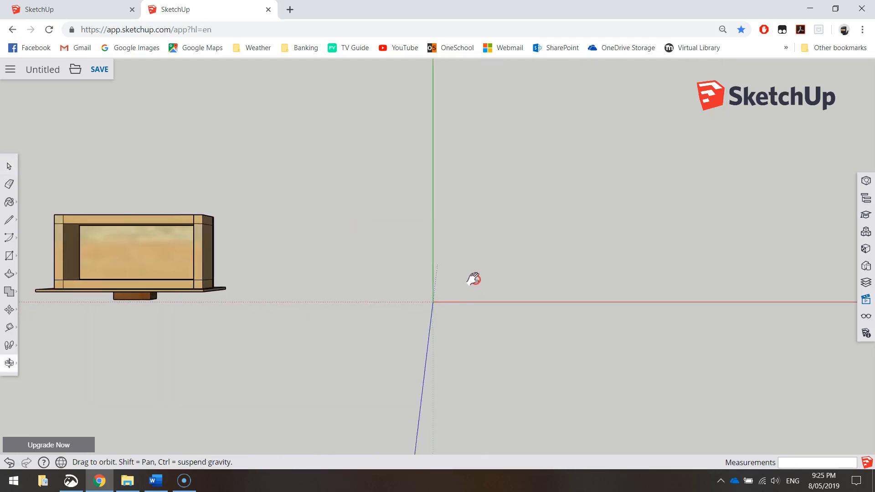
- Nudge the view sideways so the drawer sits left, then return to Select
drag(473, 280, 477, 271)
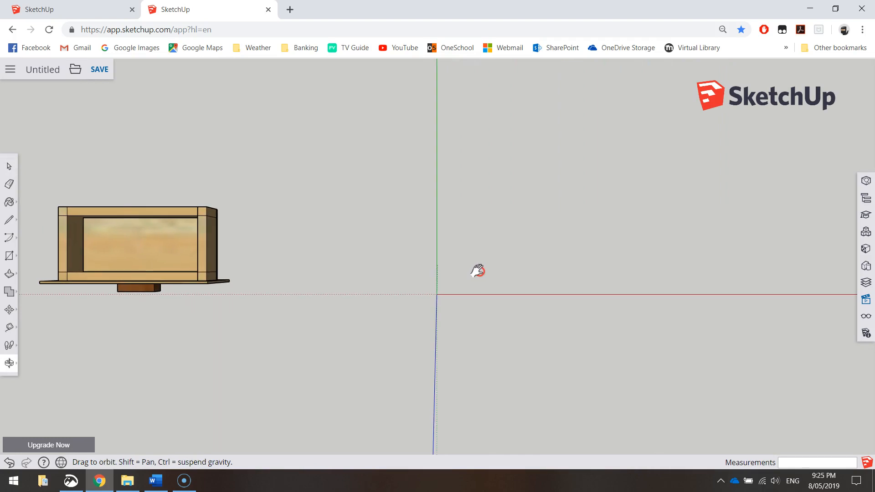
click(8, 165)
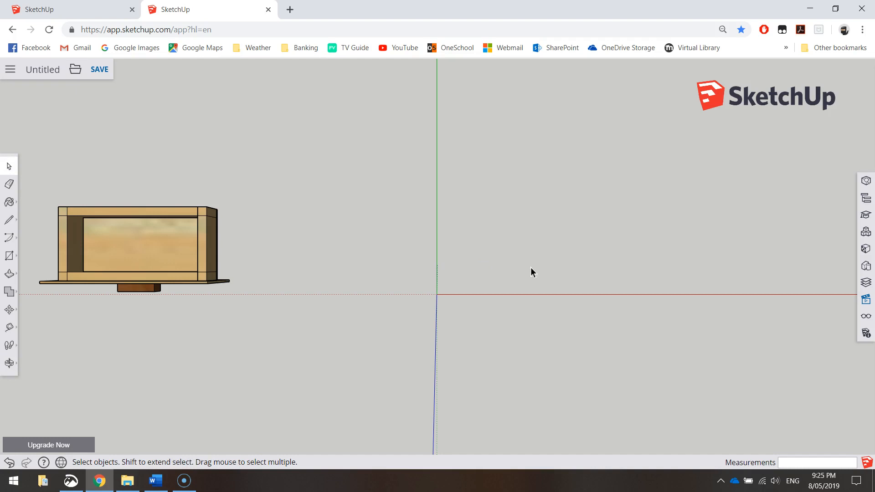
- Draw a rectangular face from the origin to its far corner beside the Drawer
click(9, 255)
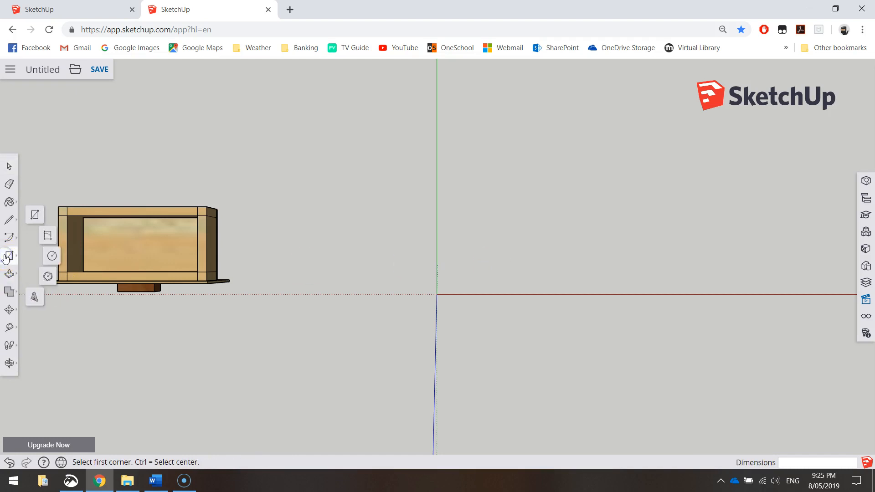
mouse_move(35, 217)
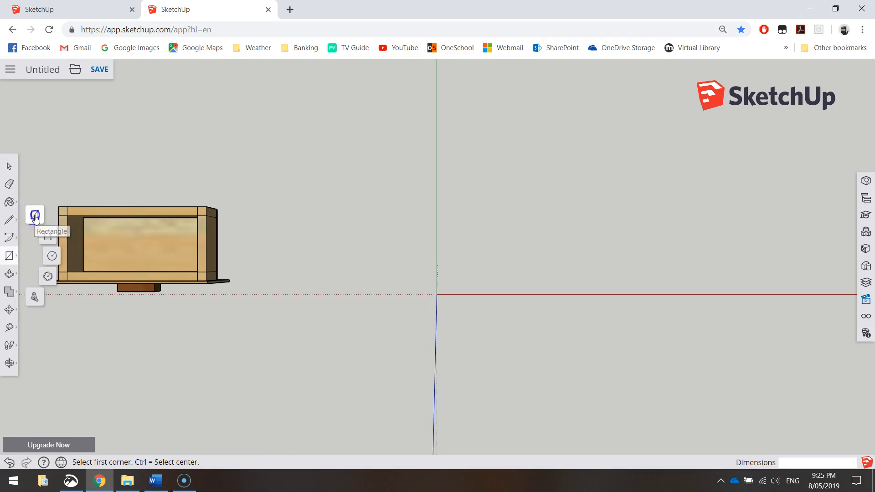
mouse_move(437, 295)
text(220)
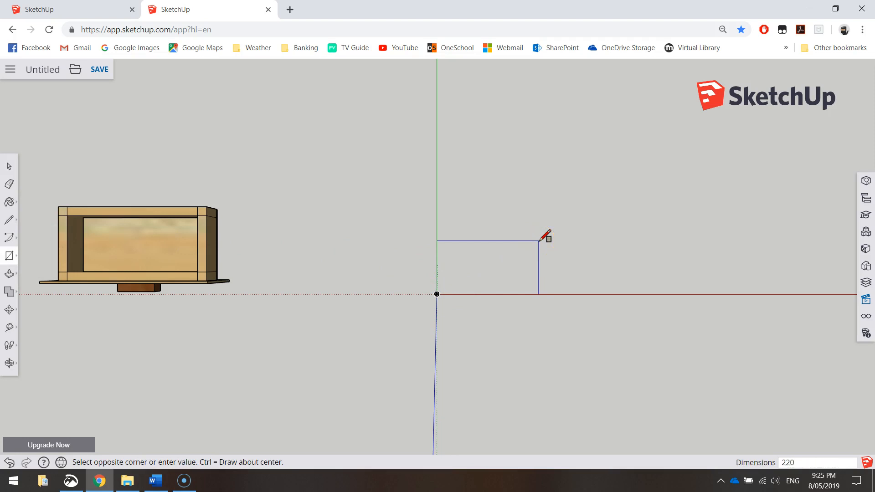
click(544, 240)
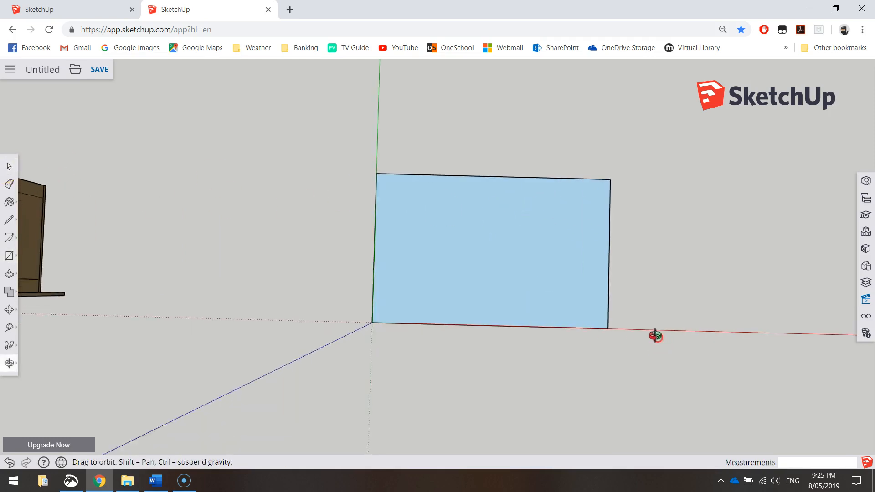
- Orbit above the ground rectangle until it and the Drawer are both in view
drag(656, 335, 616, 333)
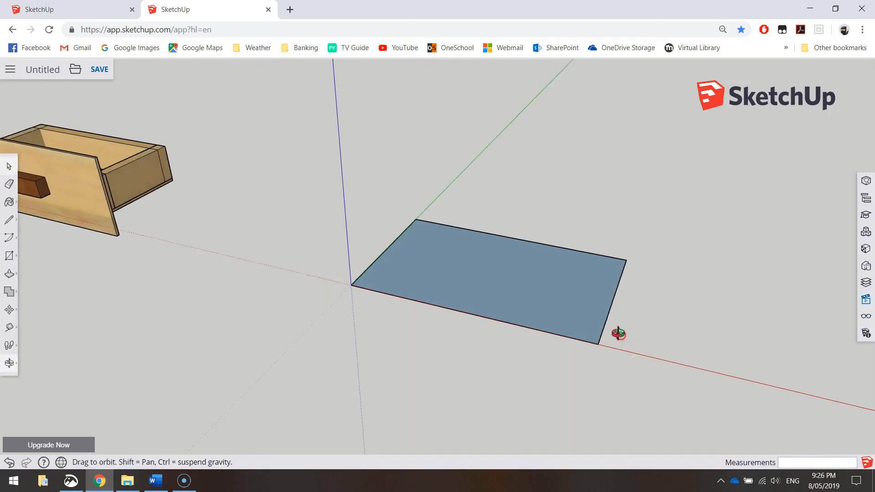
drag(616, 333, 530, 119)
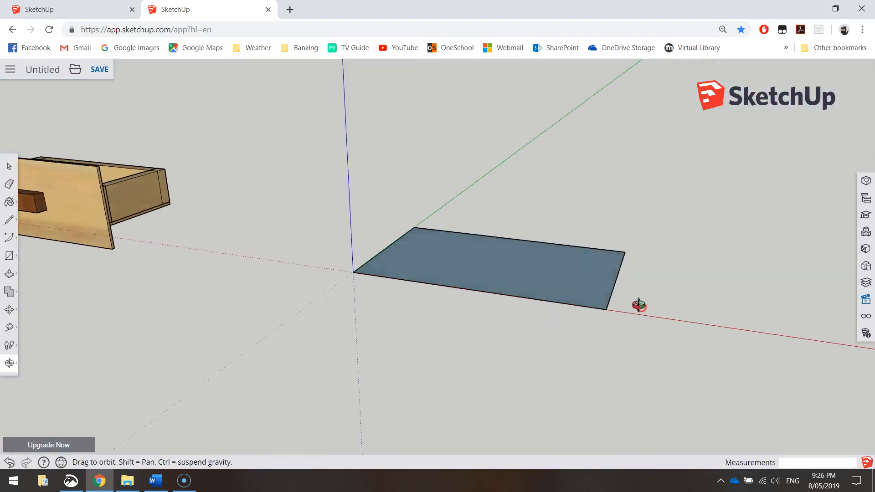
drag(638, 305, 503, 185)
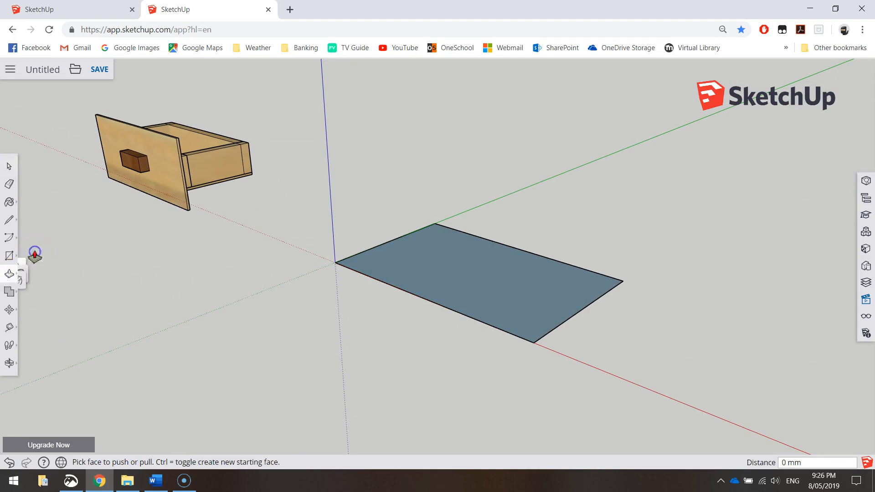
- Push/pull the rectangle up 3 mm into a thin slab, then return to Select
click(493, 279)
text(3)
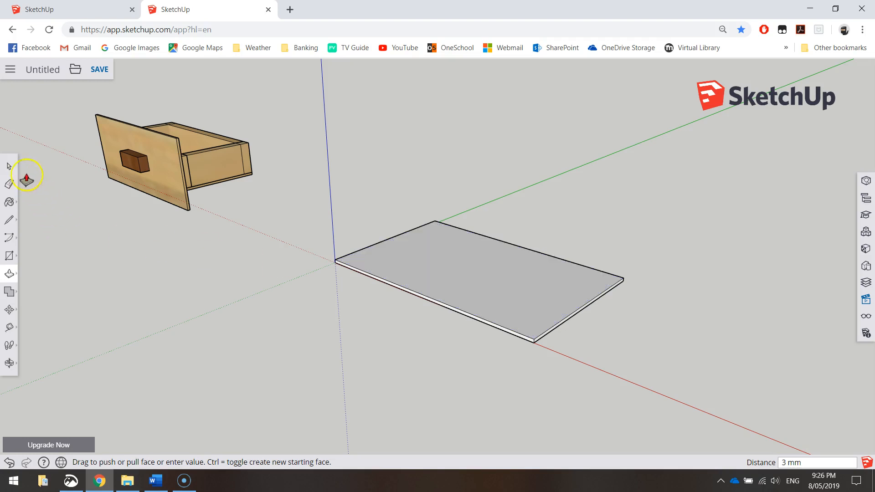
click(8, 166)
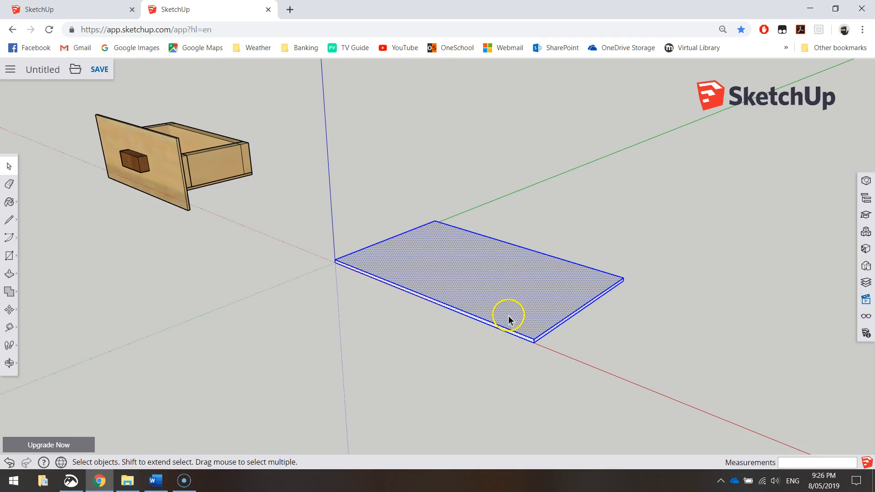
- Make the 3 mm slab a component named 'Card' and clear the selection
drag(507, 320, 482, 217)
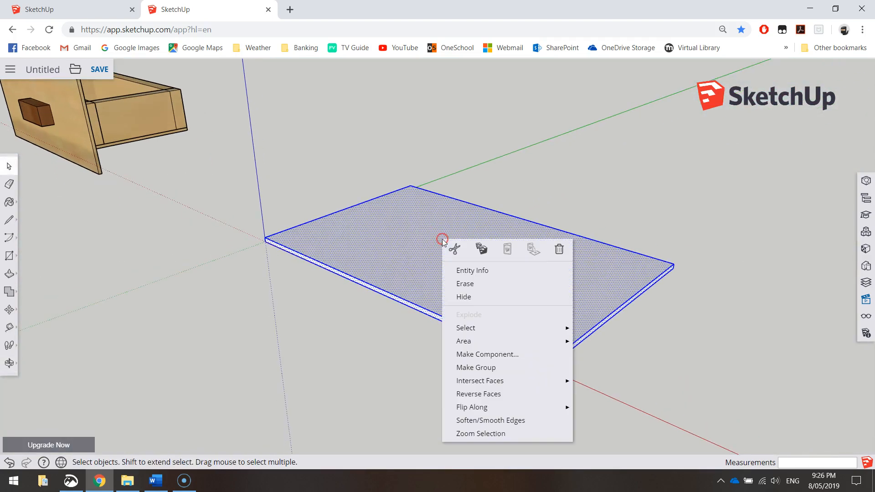
click(487, 354)
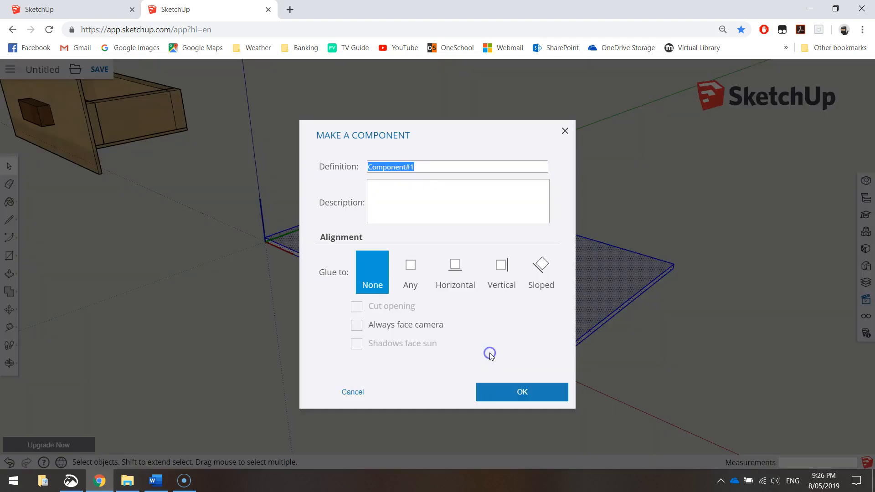
text(Card)
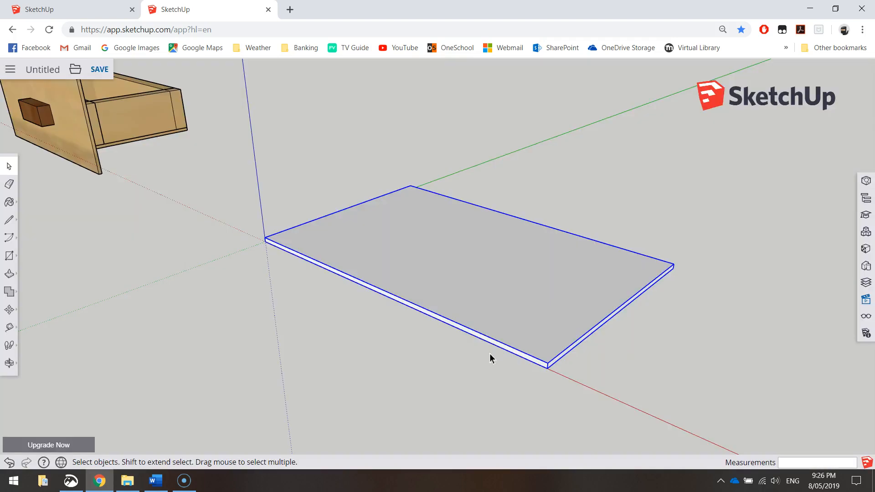
click(418, 376)
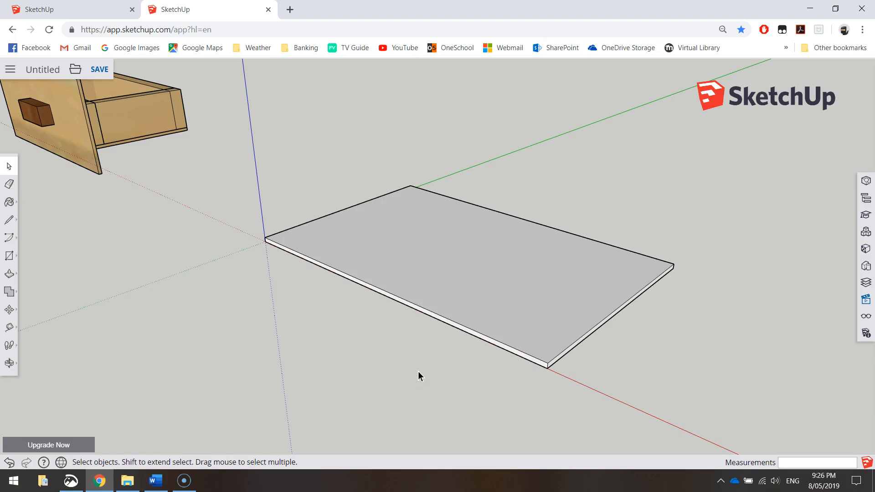
mouse_move(843, 272)
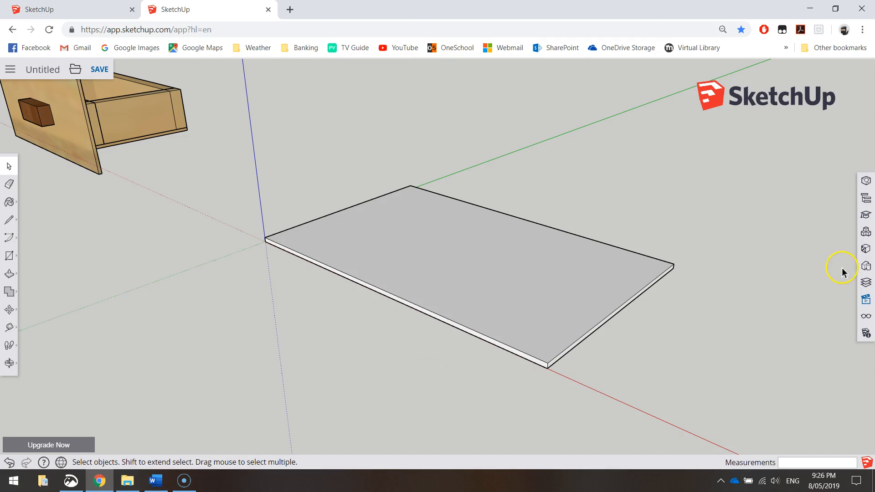
mouse_move(865, 266)
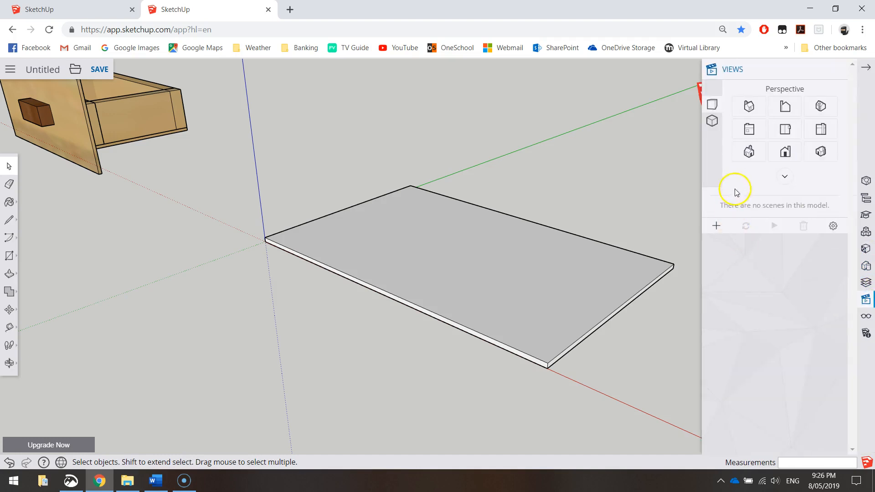
- Switch to Top view and pick the corner Rectangle tool from the Shapes flyout
click(784, 129)
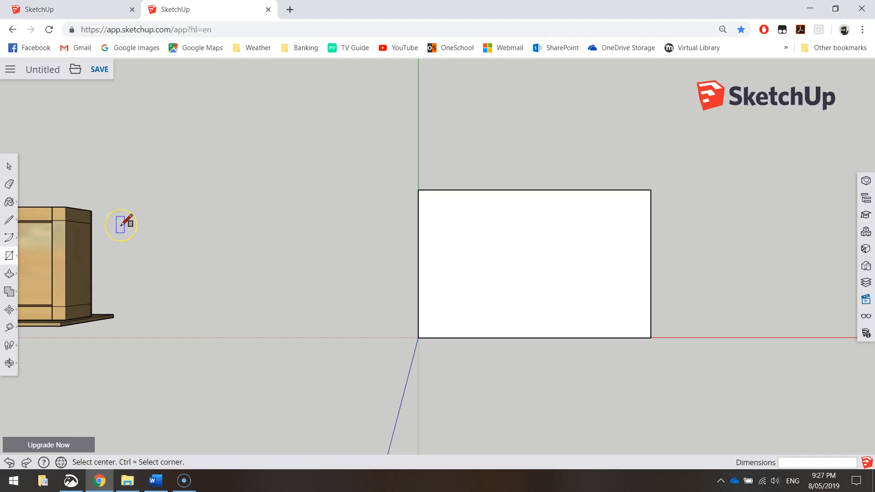
mouse_move(501, 249)
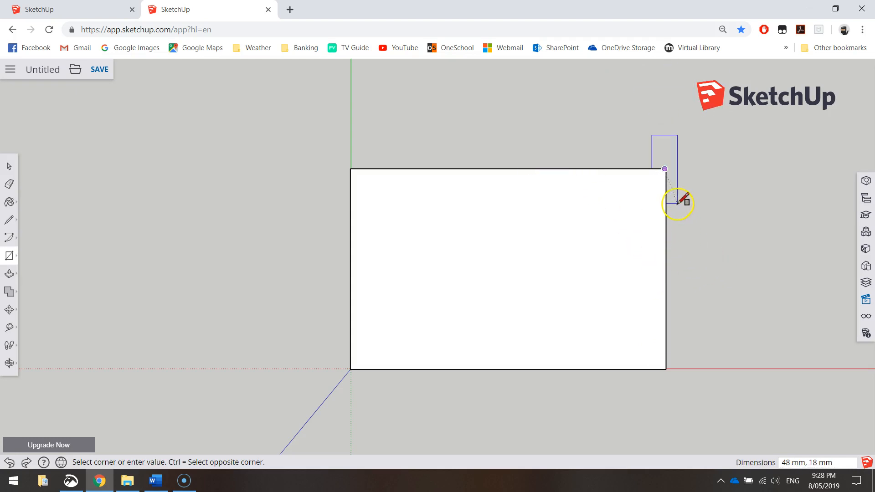
click(9, 237)
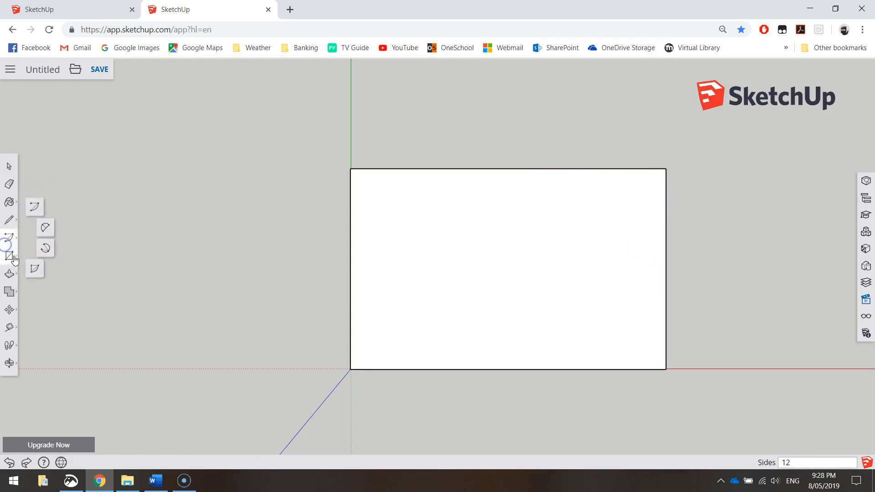
click(9, 257)
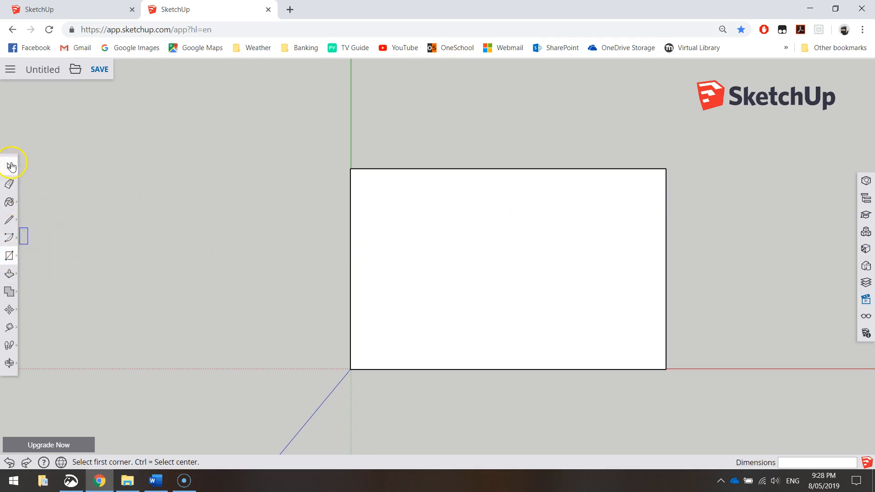
click(9, 255)
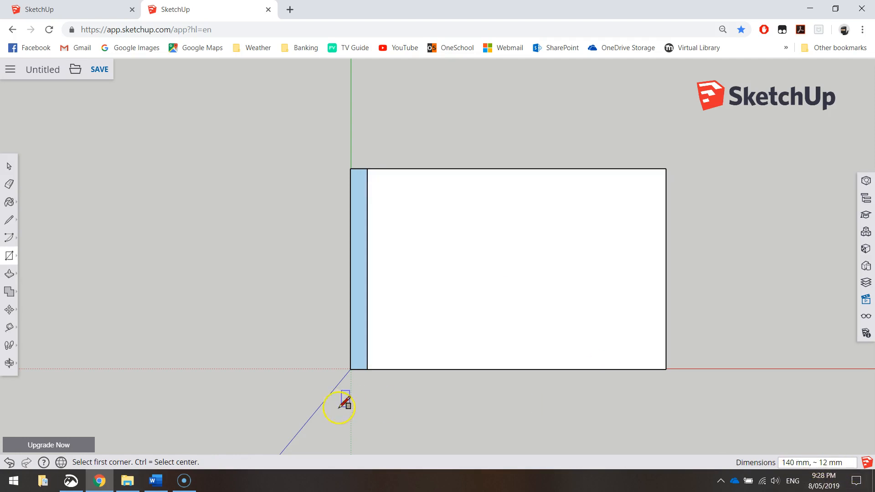
mouse_move(563, 365)
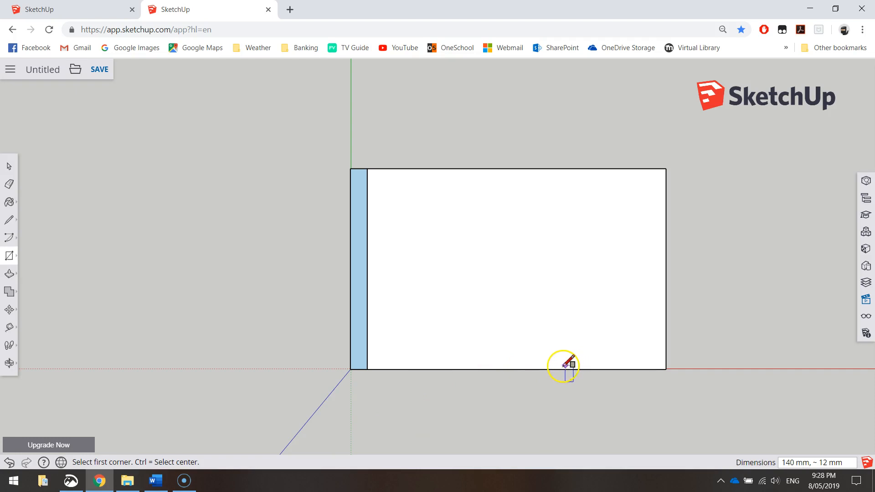
mouse_move(480, 356)
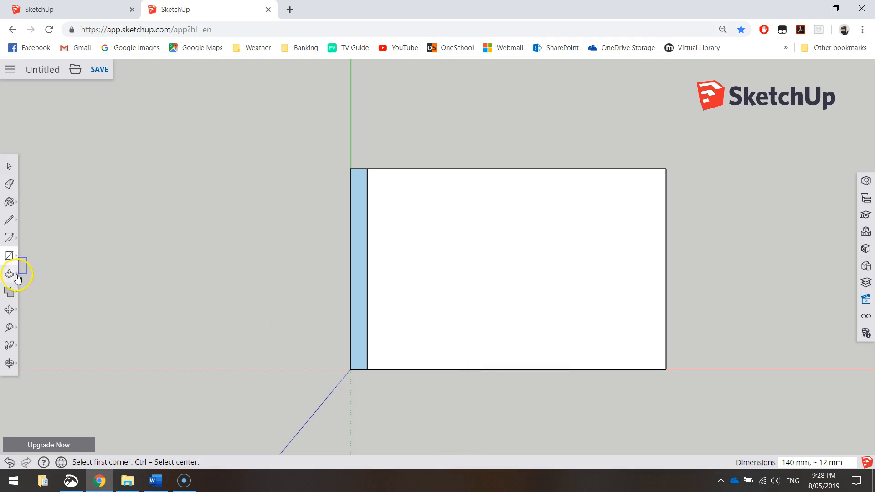
- Push/pull the 12 mm strip upward into a side panel at the board's end
click(8, 272)
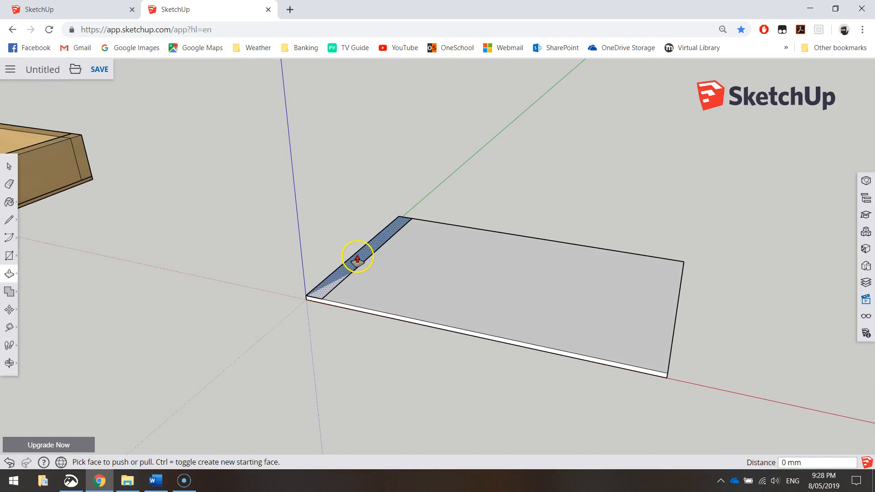
drag(356, 258, 354, 217)
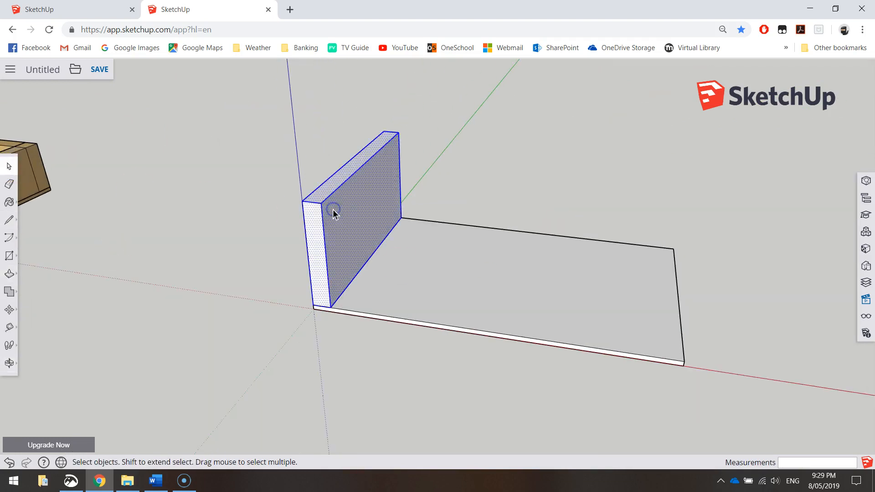
- Make the upright end panel a component named 'Carcass_Side'
right_click(334, 214)
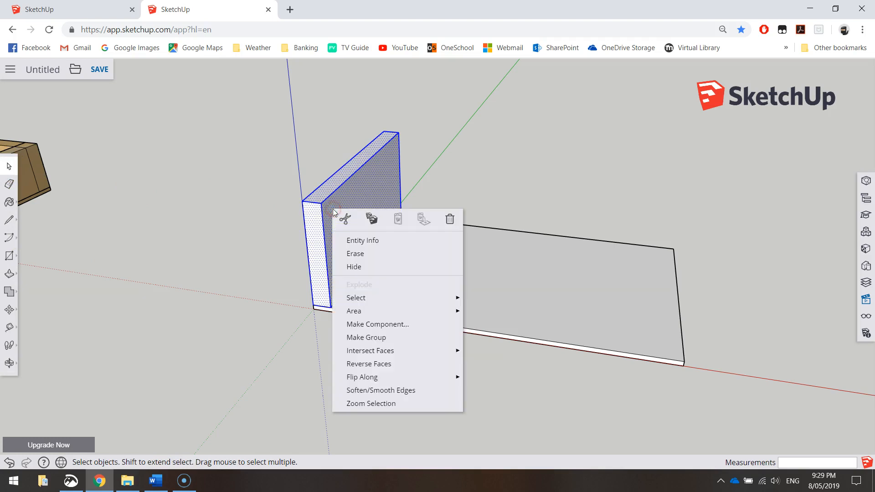
click(377, 323)
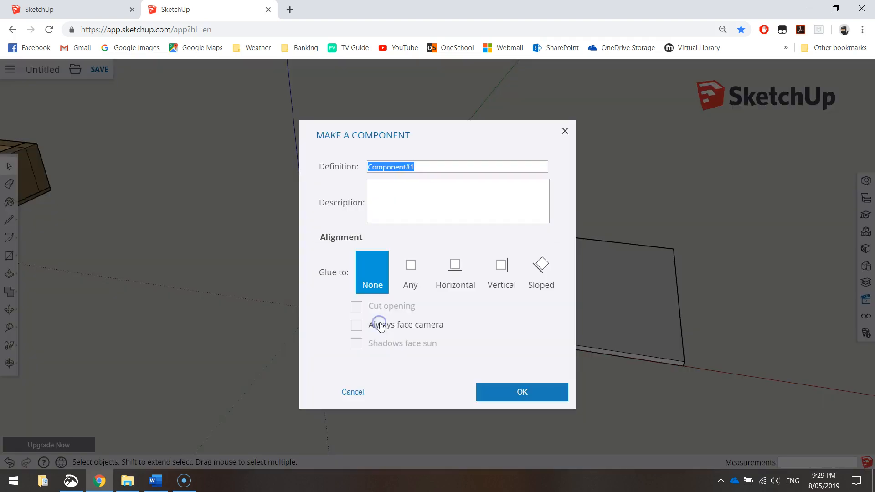
text(Carcass)
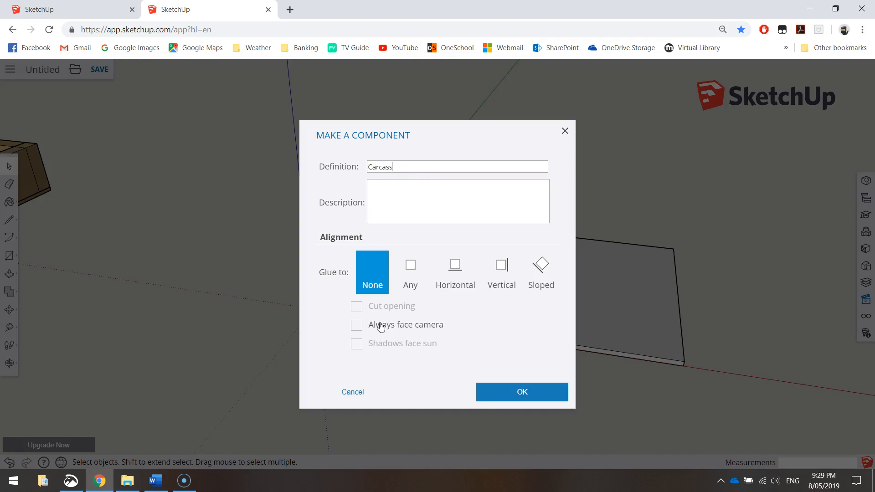
text(_Side)
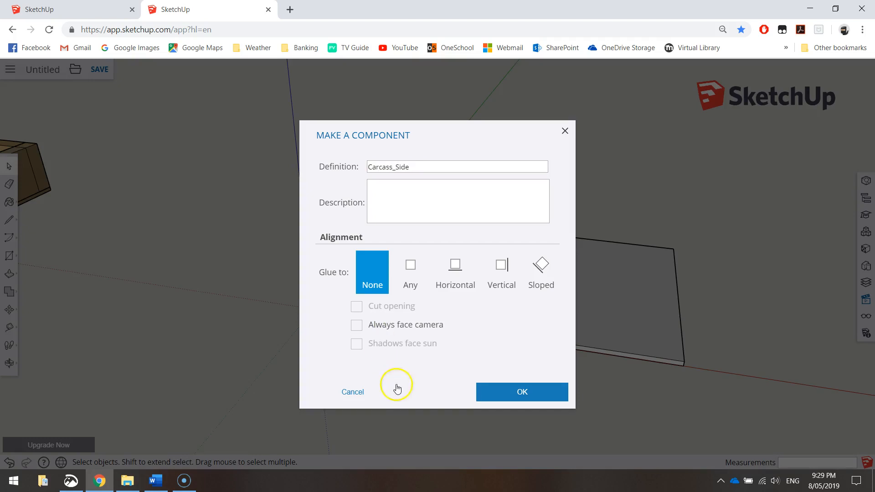
click(521, 392)
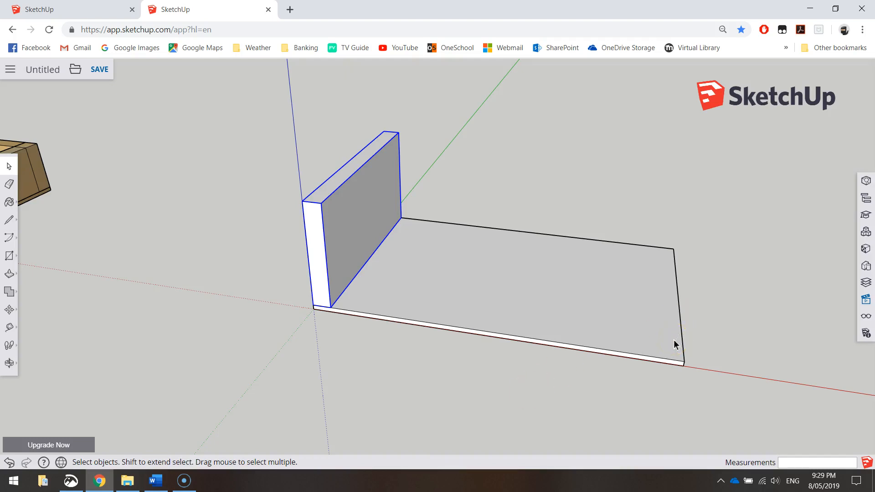
mouse_move(655, 209)
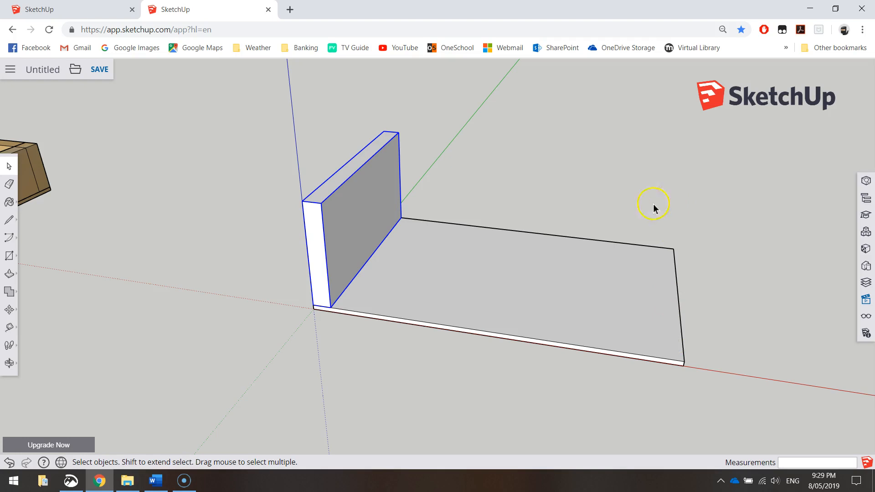
mouse_move(795, 259)
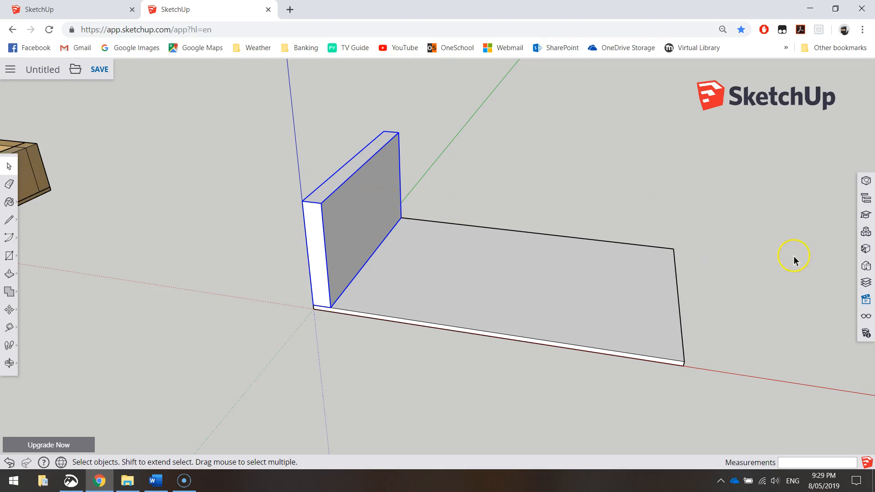
mouse_move(865, 297)
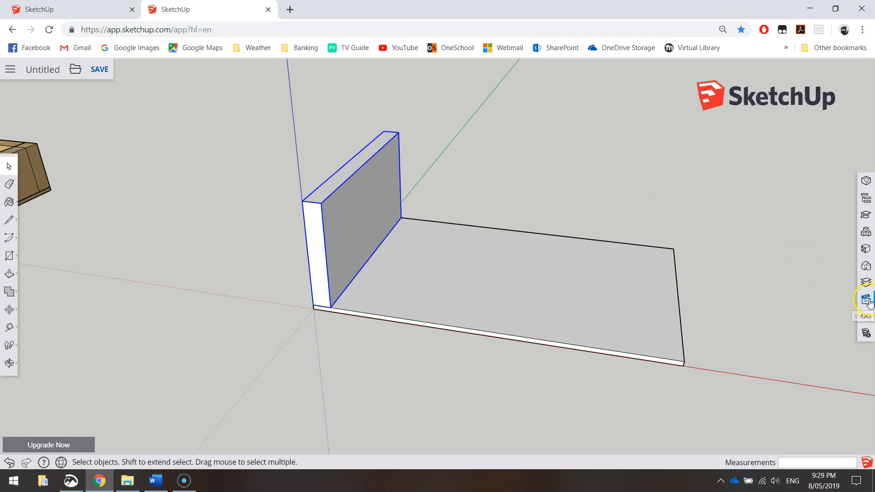
- Switch to the Top standard view of the carcass and return to the Select tool
click(865, 297)
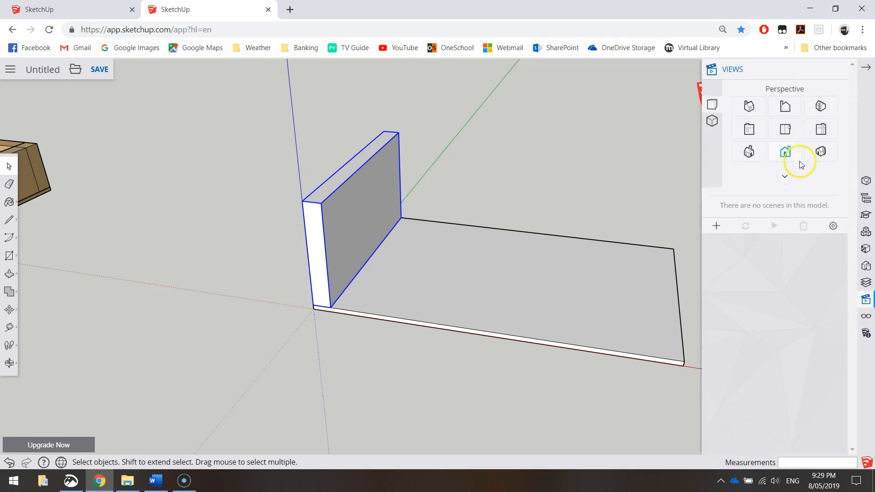
click(783, 128)
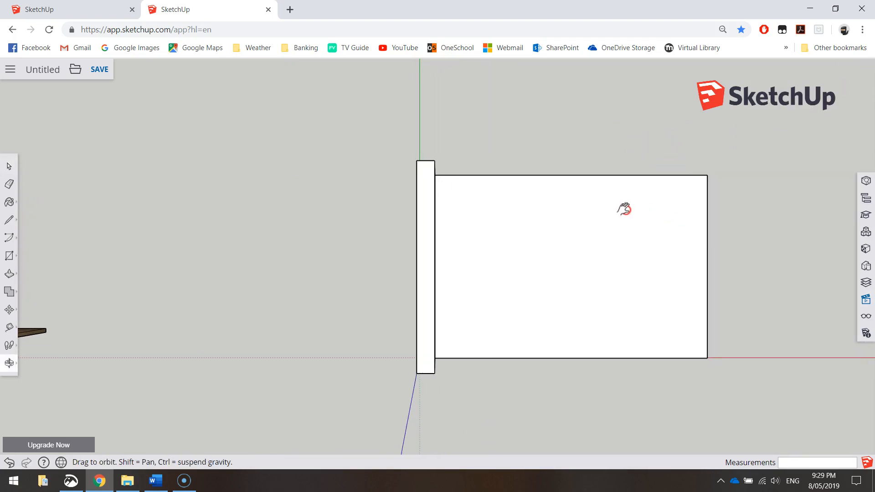
click(7, 310)
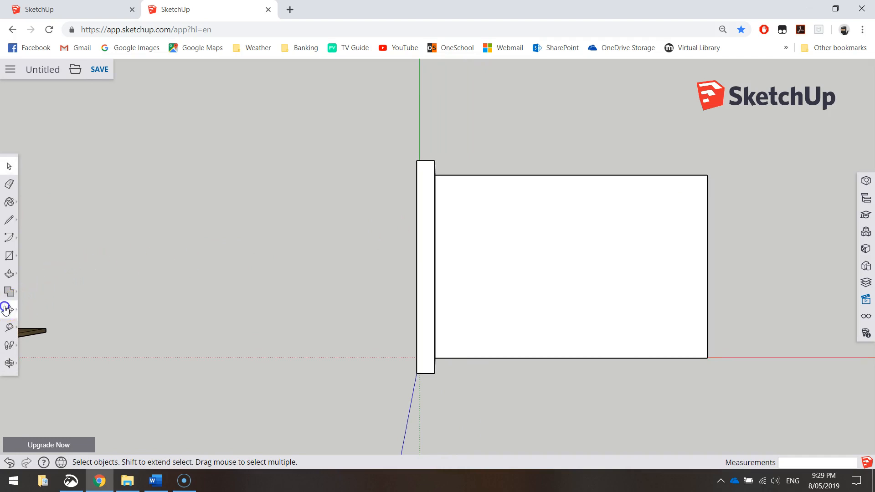
- Copy the Carcass_Side panel to the base's far end using Move with Ctrl
click(8, 310)
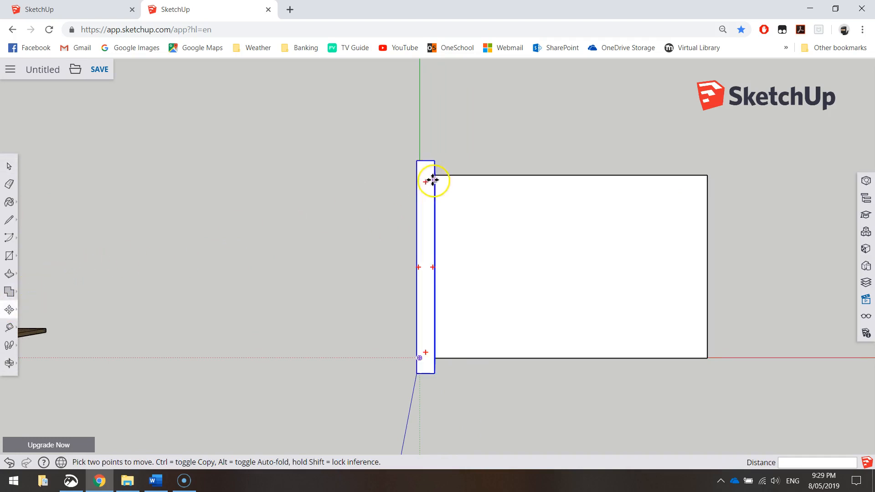
mouse_move(435, 160)
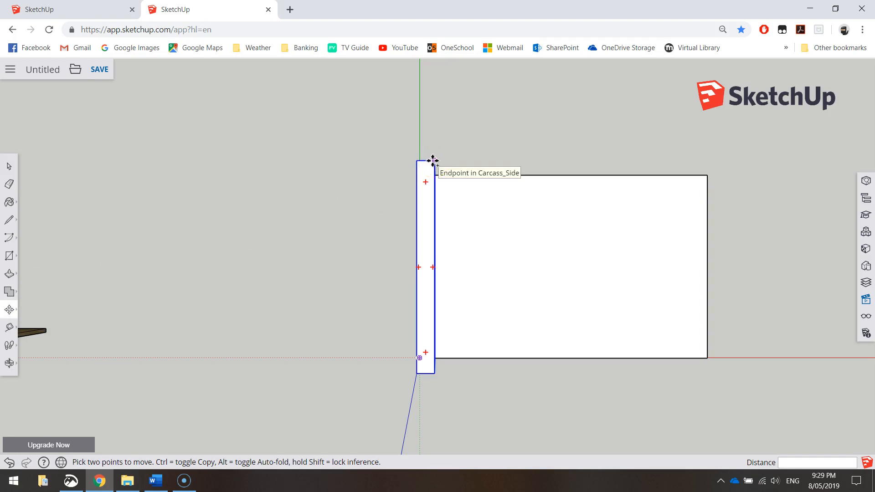
drag(434, 160, 749, 163)
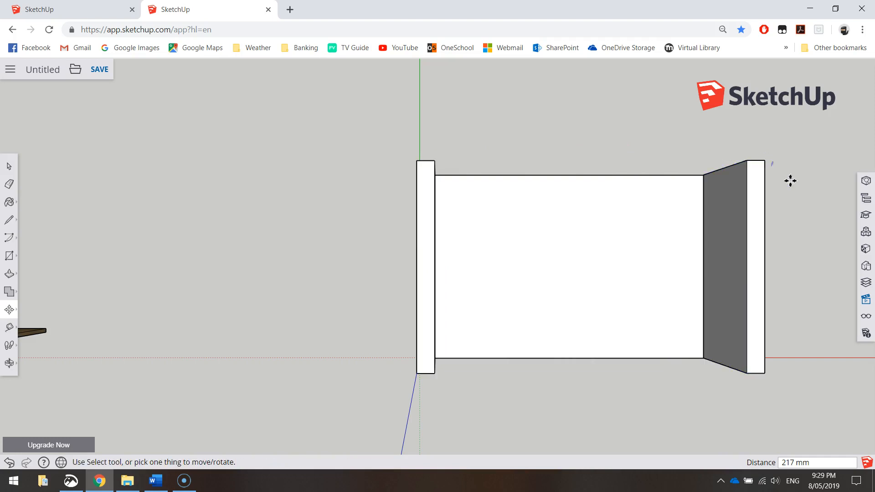
drag(790, 180, 729, 206)
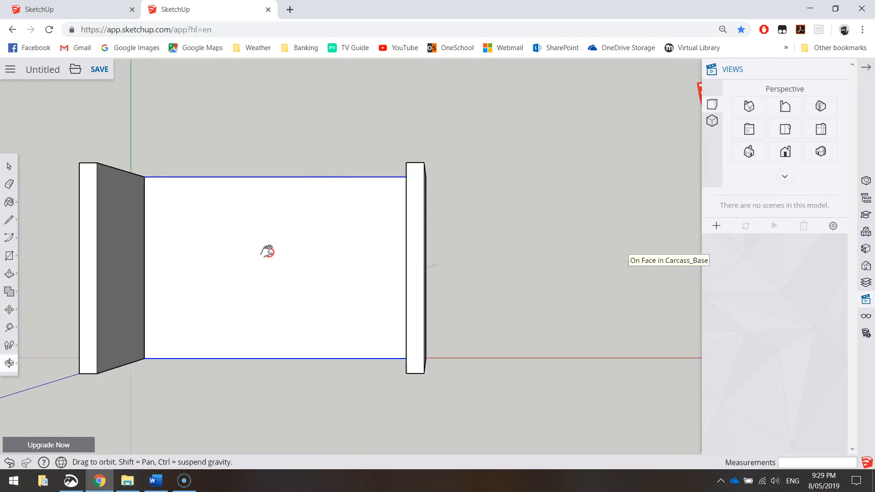
- Snap the copied side panel flush to the base's far end corner and check alignment
drag(268, 251, 427, 371)
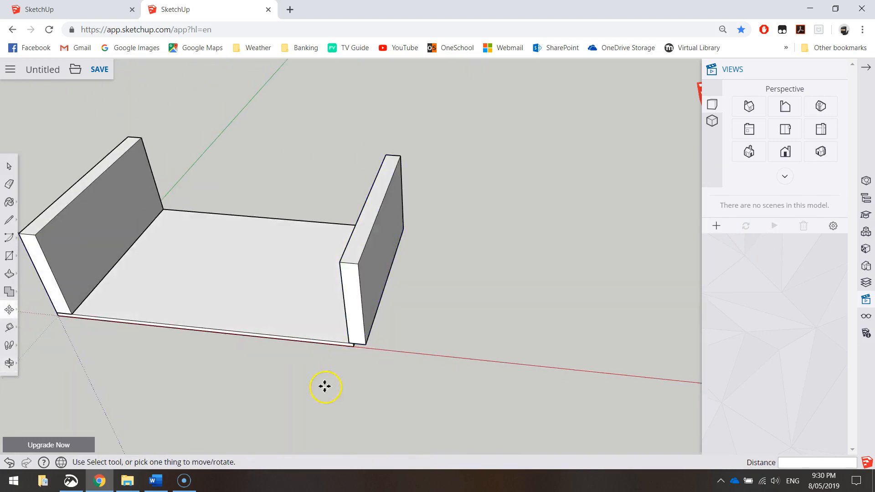
drag(325, 387, 383, 295)
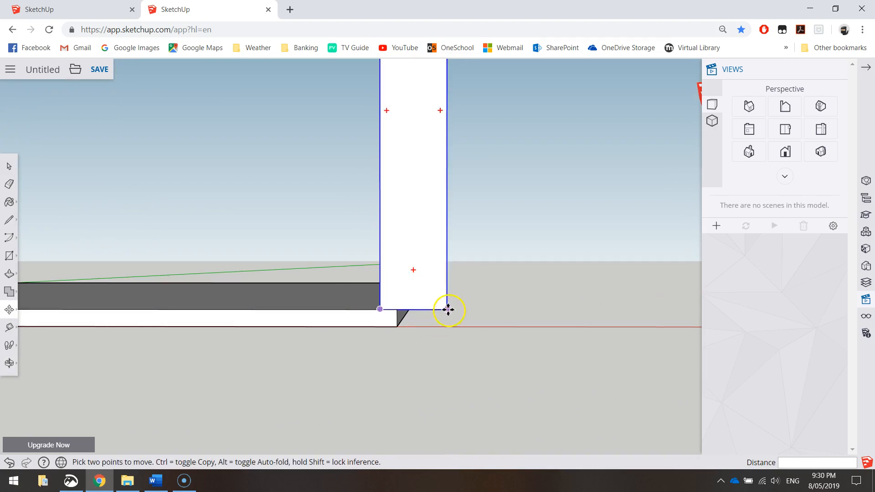
drag(449, 310, 410, 308)
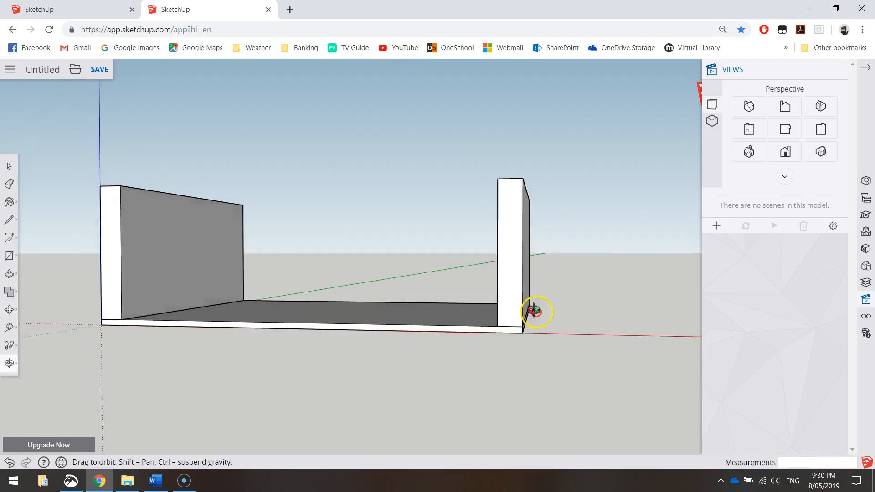
drag(536, 311, 625, 295)
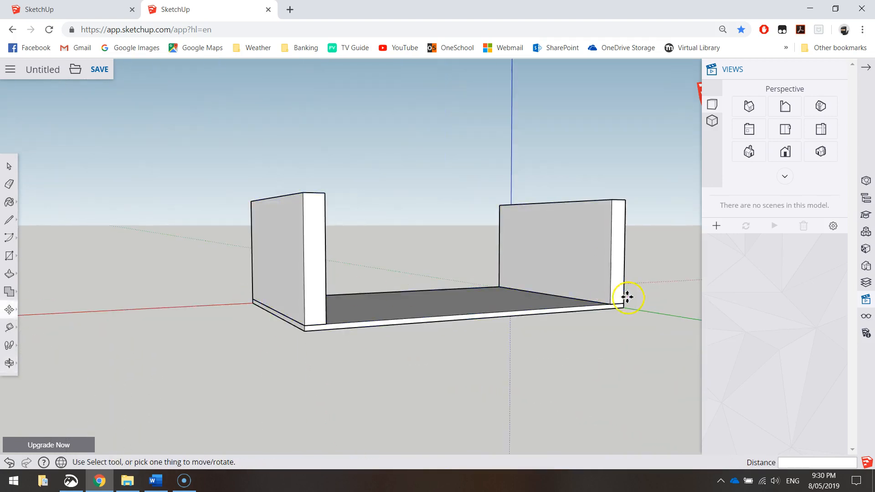
drag(629, 298, 500, 323)
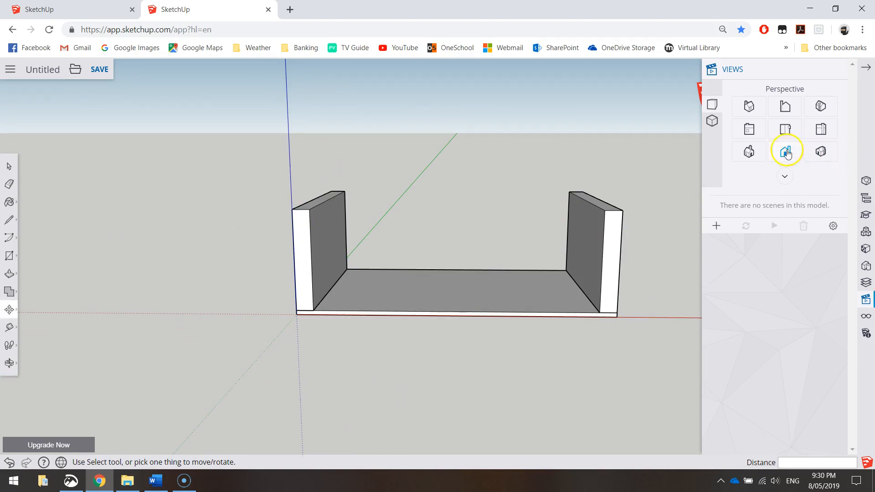
- In Top view, draw a 140 by 220 rectangle from the side panel's corner across the carcass
click(784, 129)
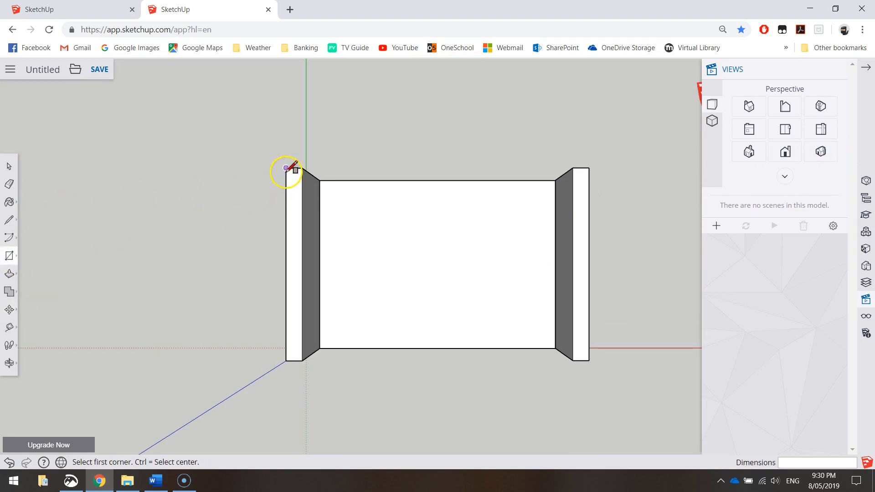
click(286, 168)
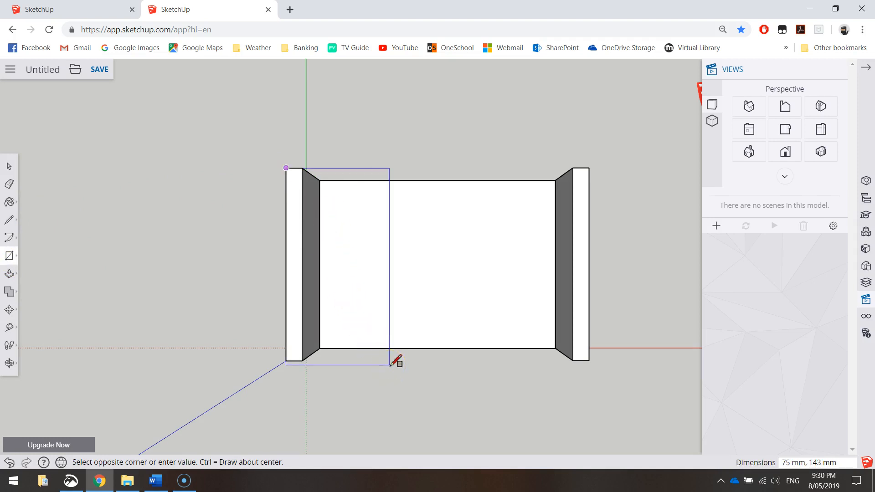
mouse_move(402, 358)
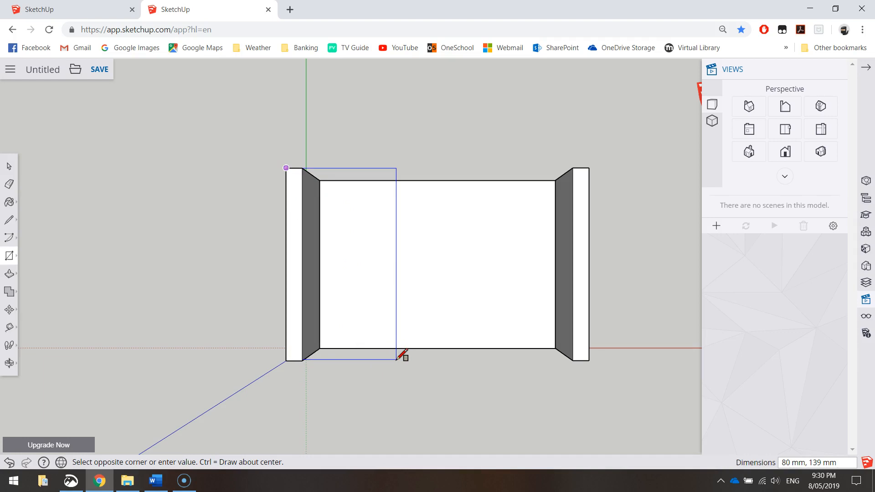
text(140,)
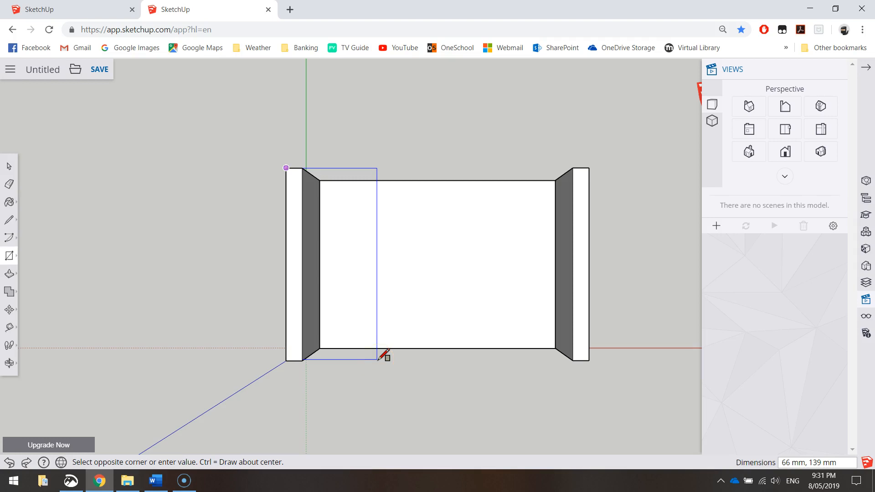
text(220,)
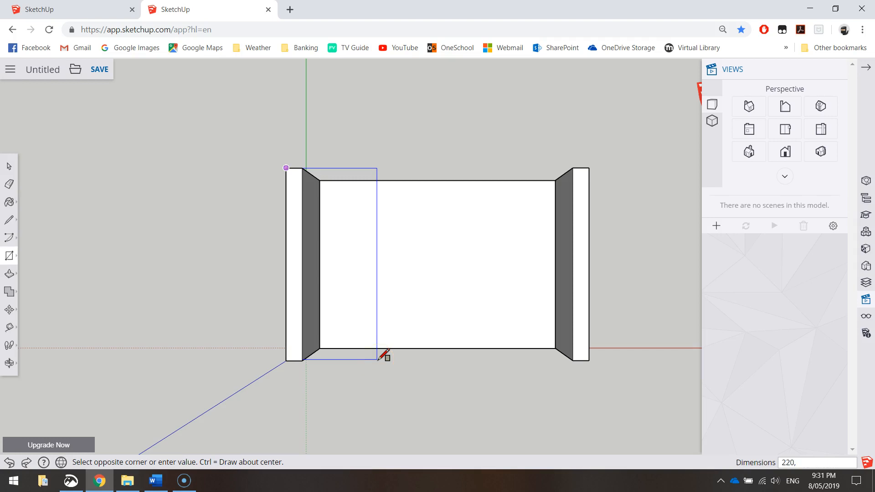
click(386, 362)
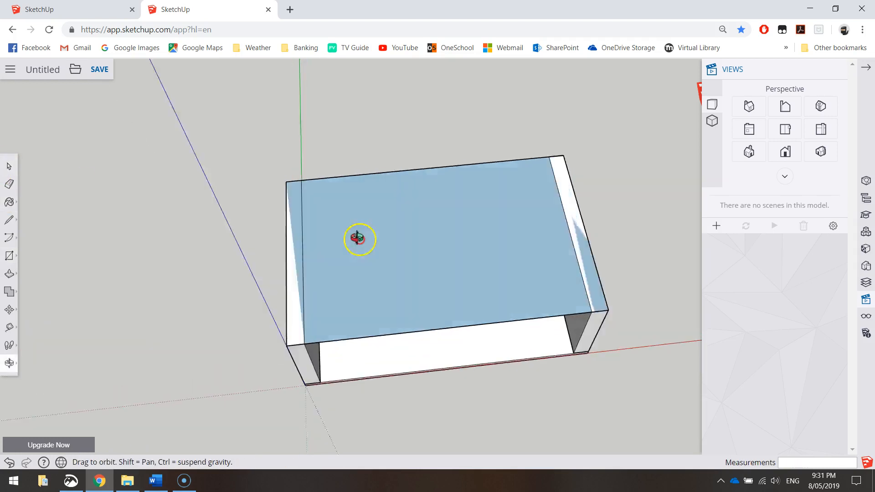
- Push/Pull the top rectangle upward into a solid board resting on both sides
drag(359, 238, 383, 274)
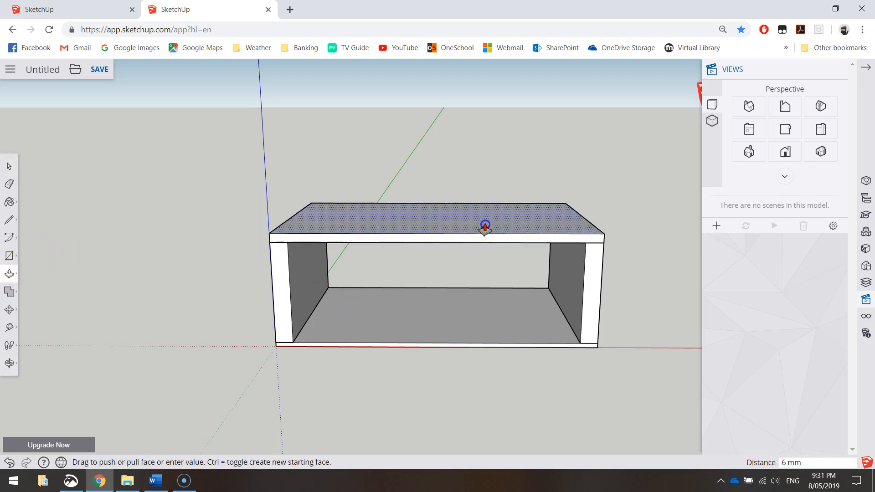
drag(484, 226, 487, 211)
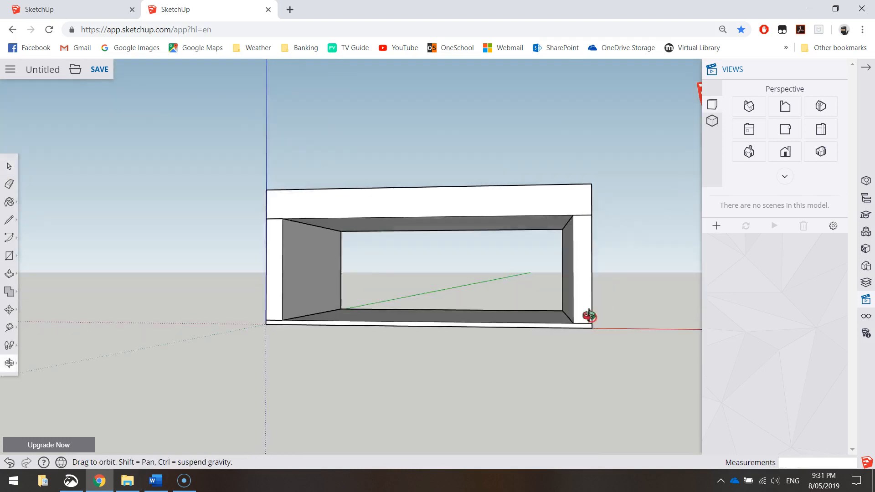
drag(586, 316, 569, 357)
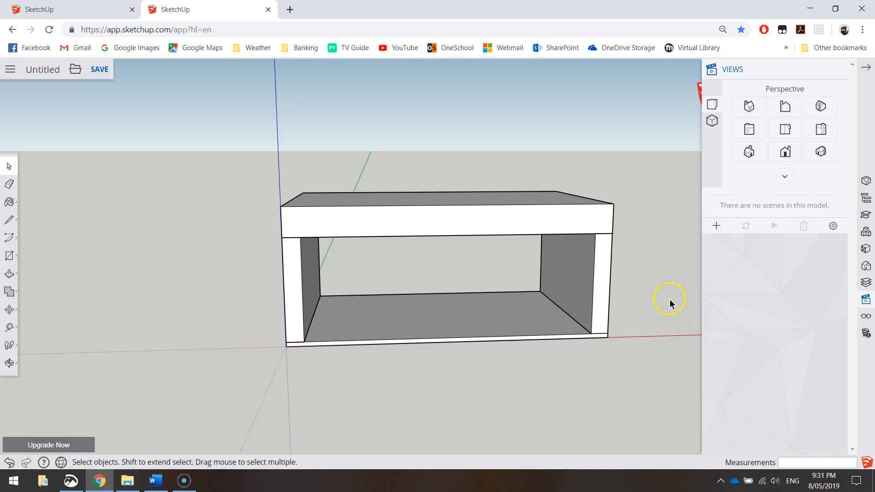
- Select the whole top slab and make it a component named 'Carcass_Top'
click(820, 128)
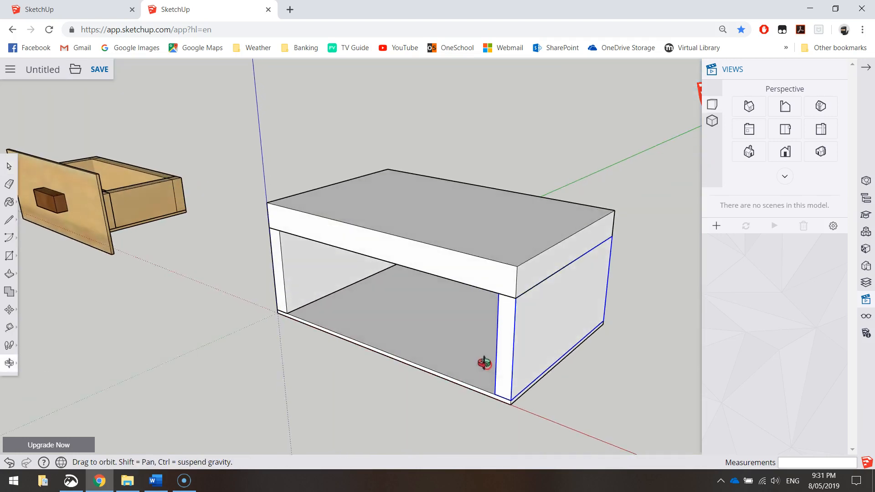
click(463, 238)
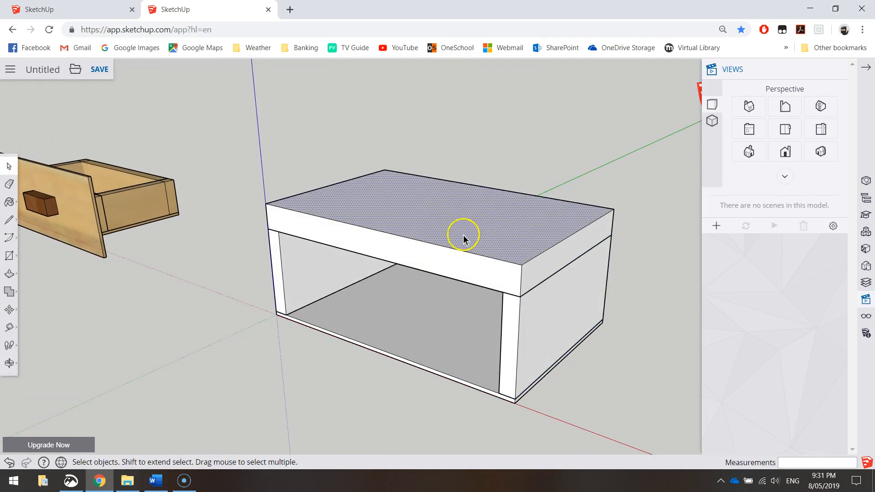
click(463, 239)
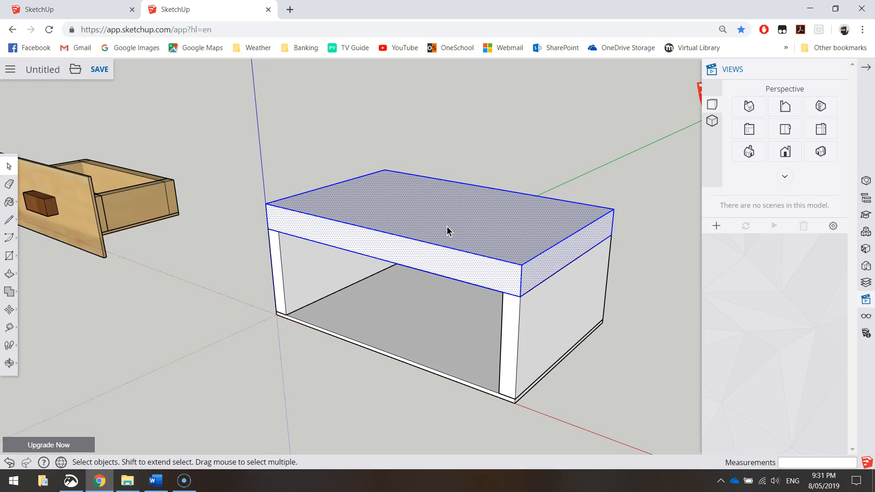
right_click(447, 232)
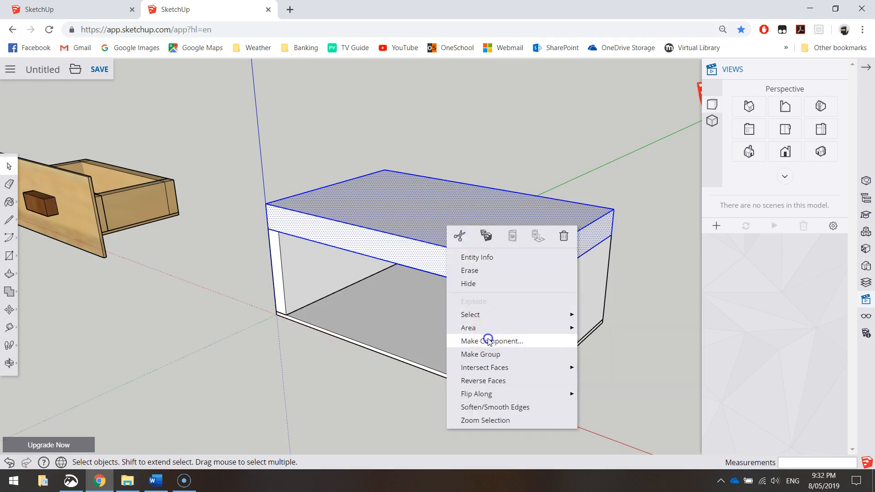
click(491, 341)
text(Carcass_Top)
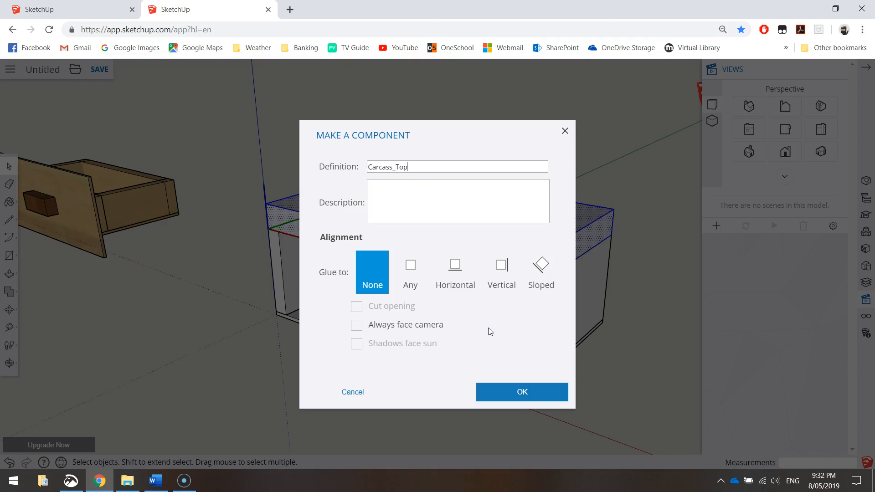
click(521, 391)
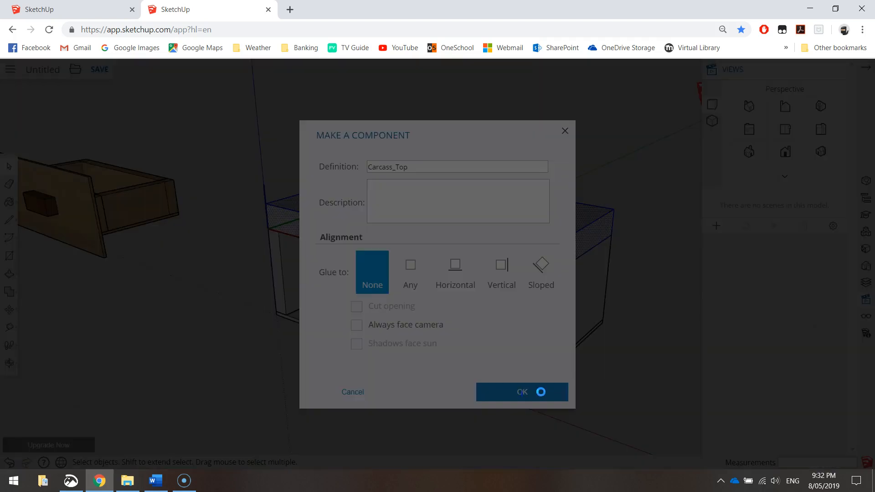
click(521, 392)
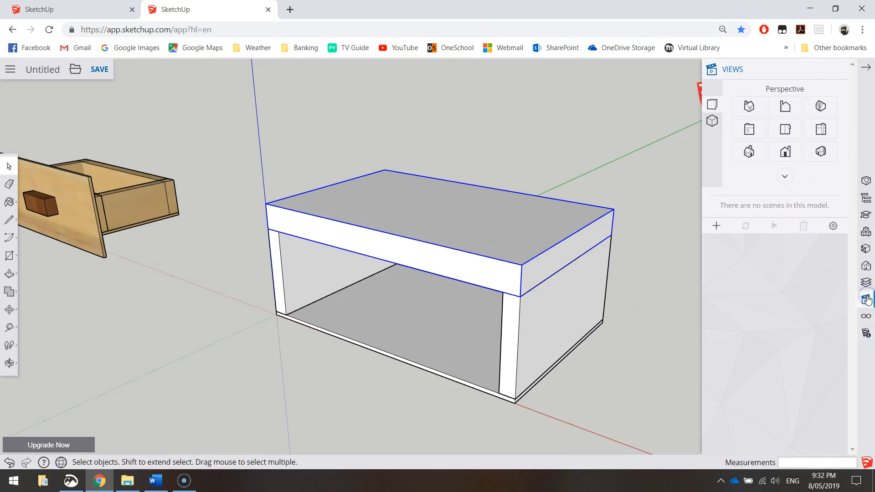
- Switch to the Right standard view to face the carcass side square-on
click(820, 129)
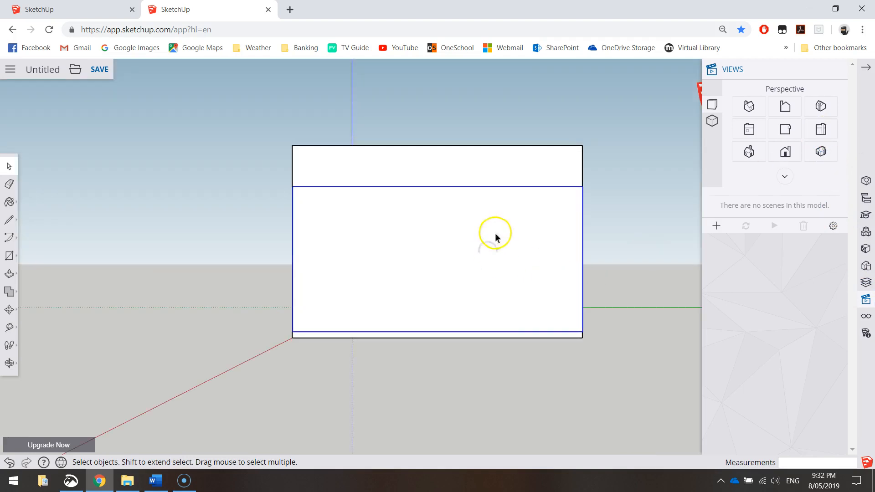
mouse_move(430, 230)
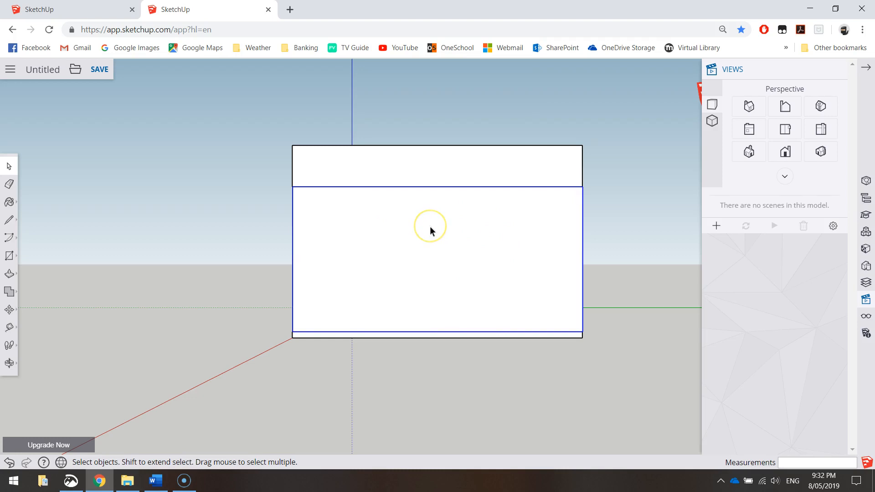
right_click(430, 230)
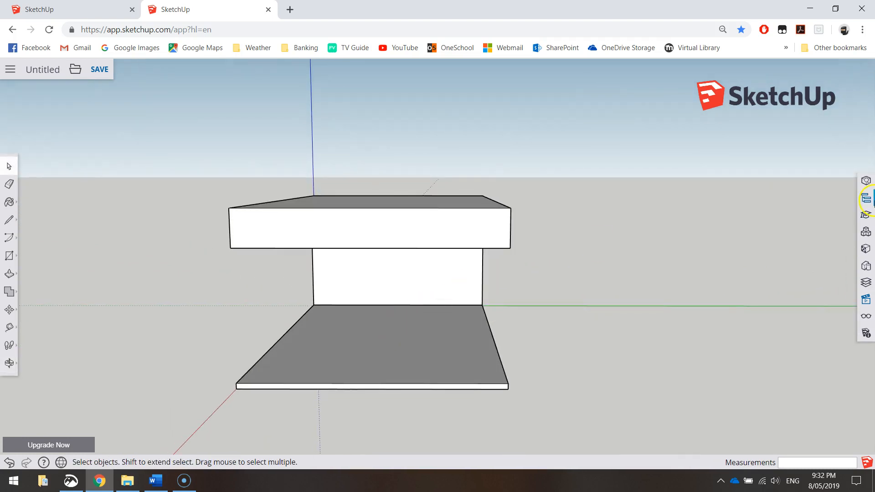
click(865, 197)
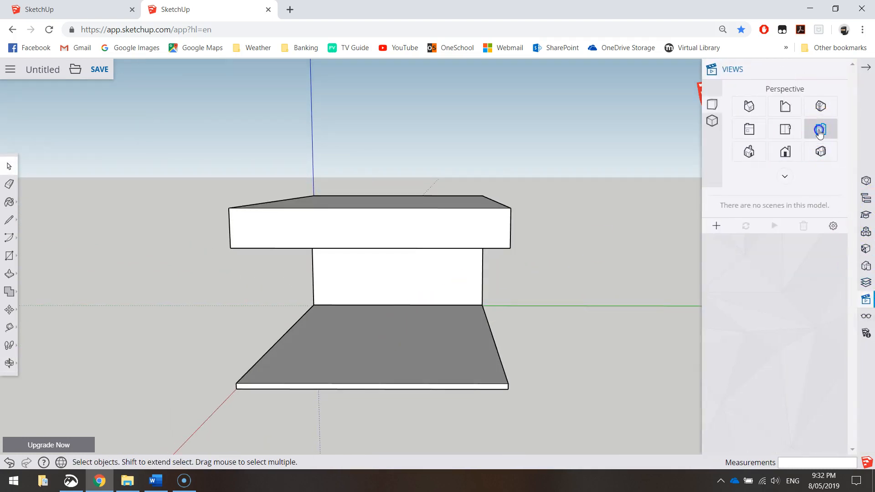
click(820, 129)
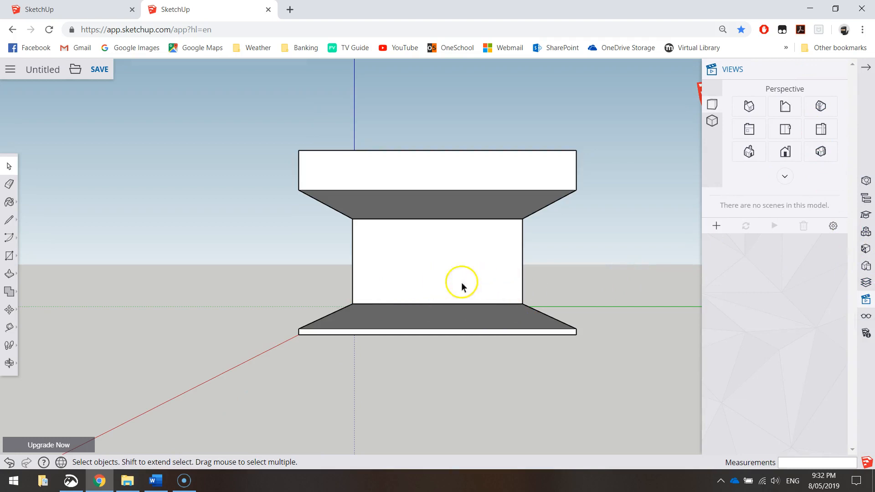
mouse_move(423, 319)
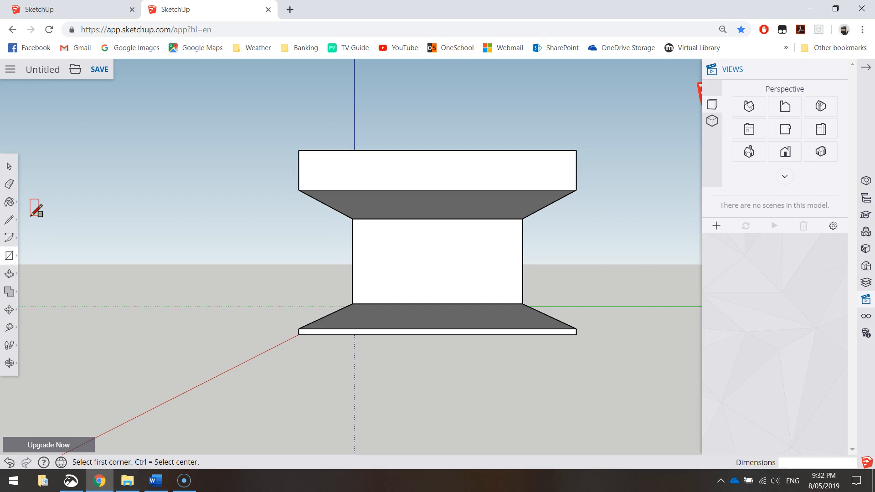
mouse_move(127, 245)
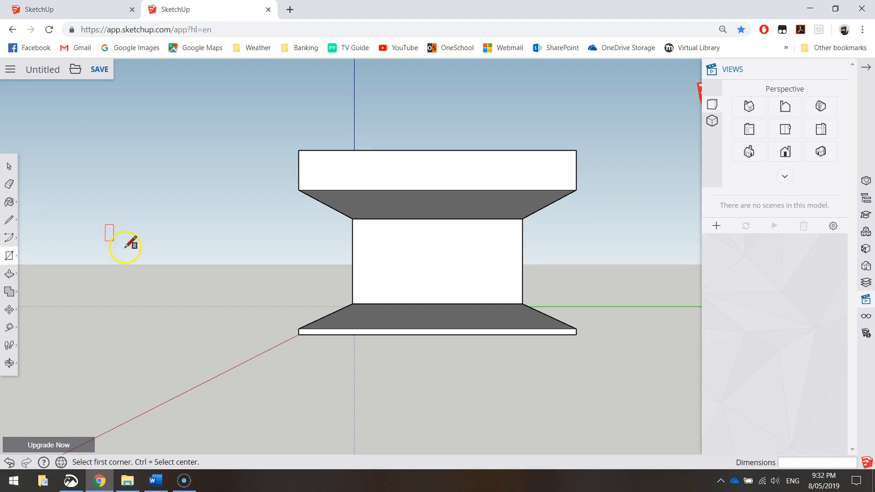
- Draw a 140 by 20 rectangle on the side panel's inner face and extrude it into a runner
click(353, 302)
text(140,)
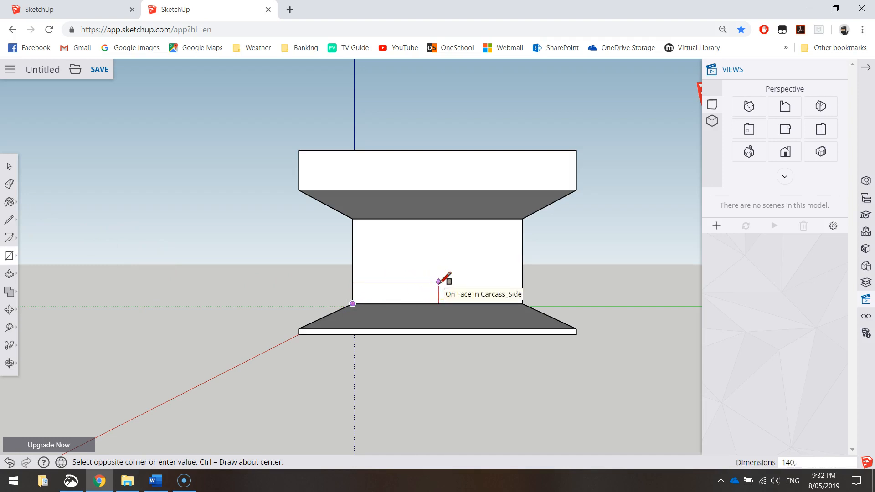
text(20)
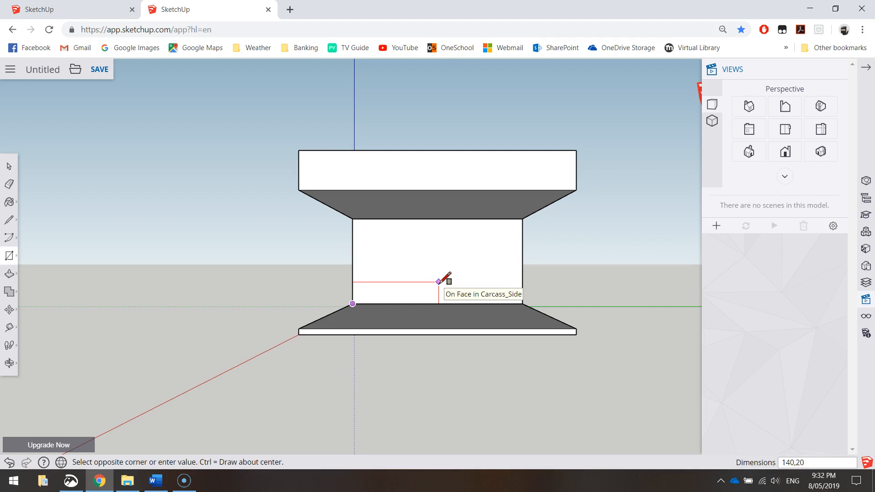
click(438, 283)
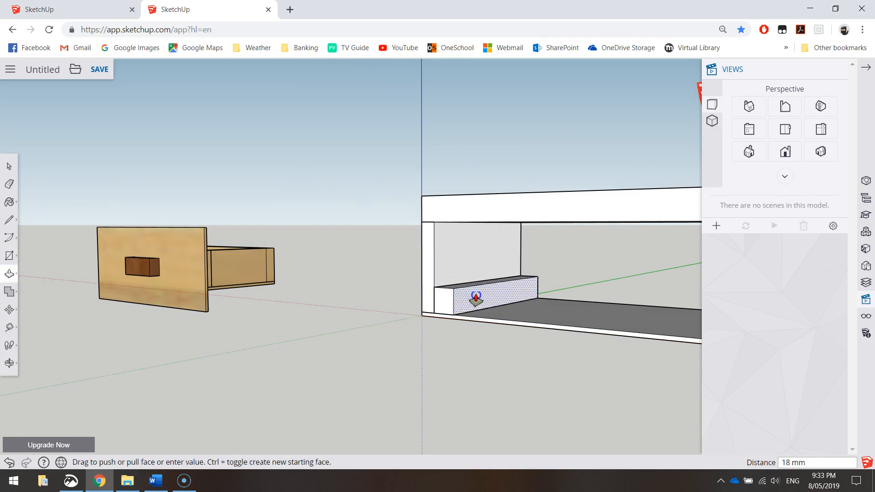
drag(477, 295, 477, 301)
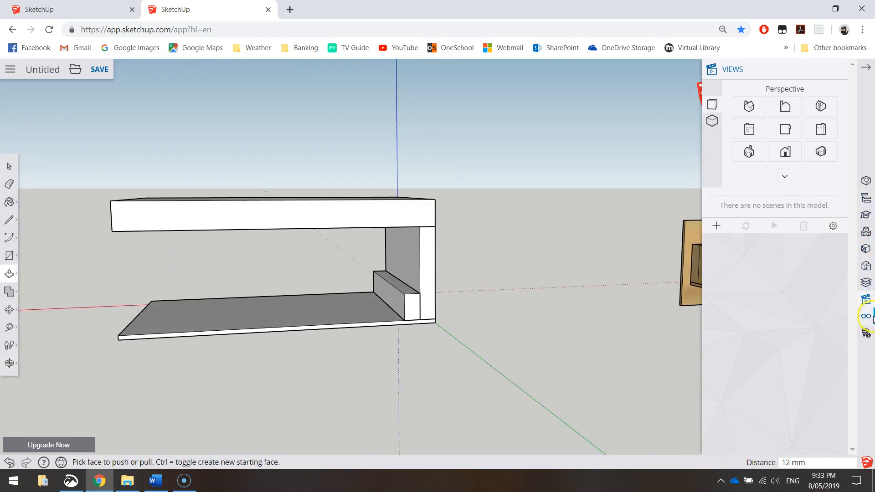
- Unhide all geometry so the second Carcass_Side panel shows again
click(865, 317)
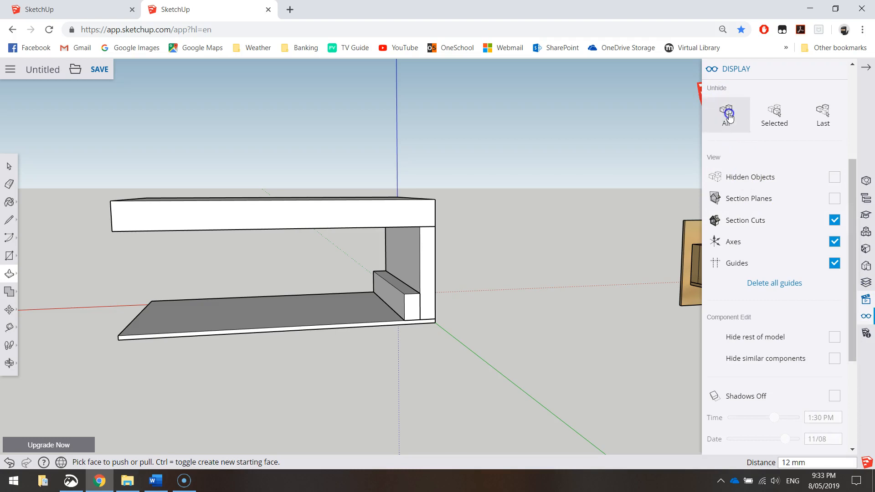
click(726, 113)
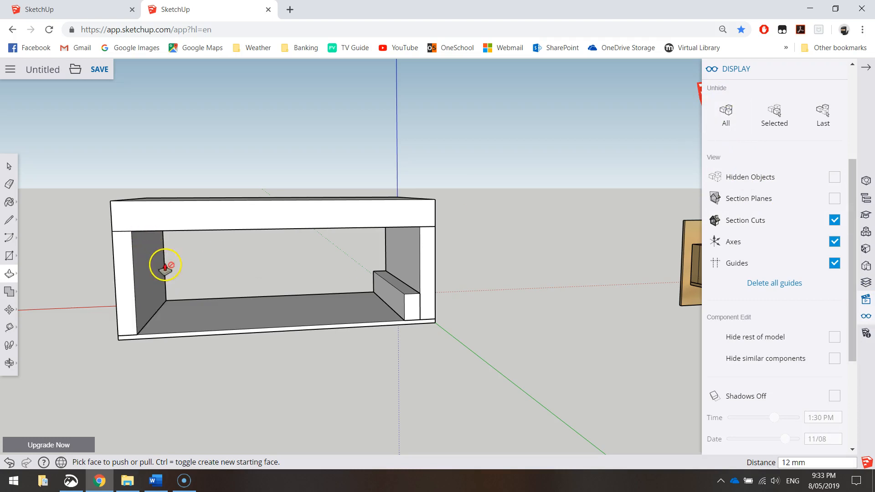
mouse_move(244, 315)
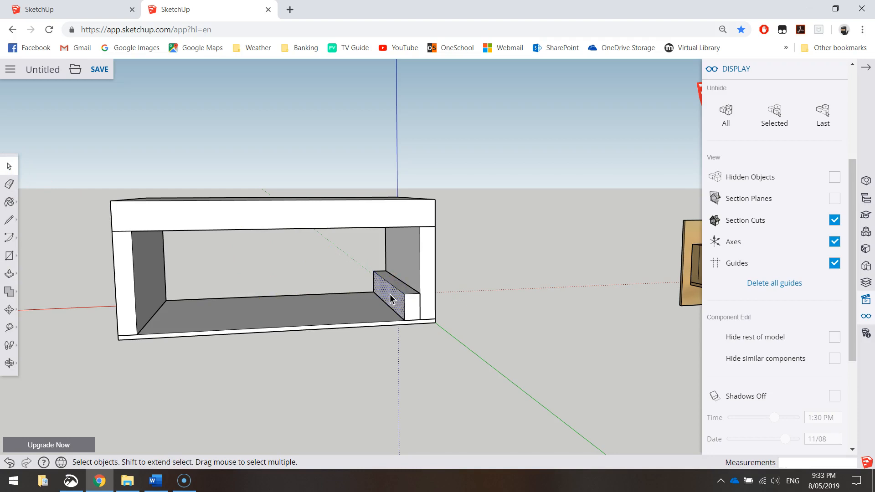
- Turn the selected runner block into a component named 'Runner'
click(391, 299)
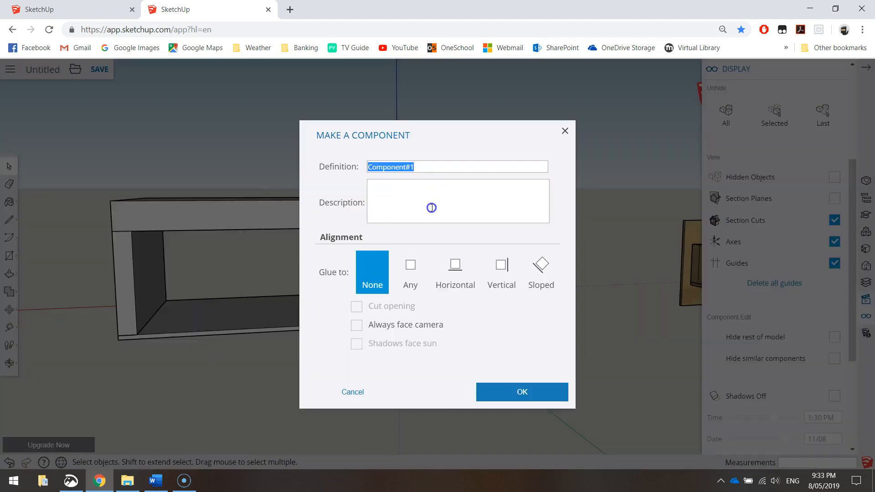
text(Runn)
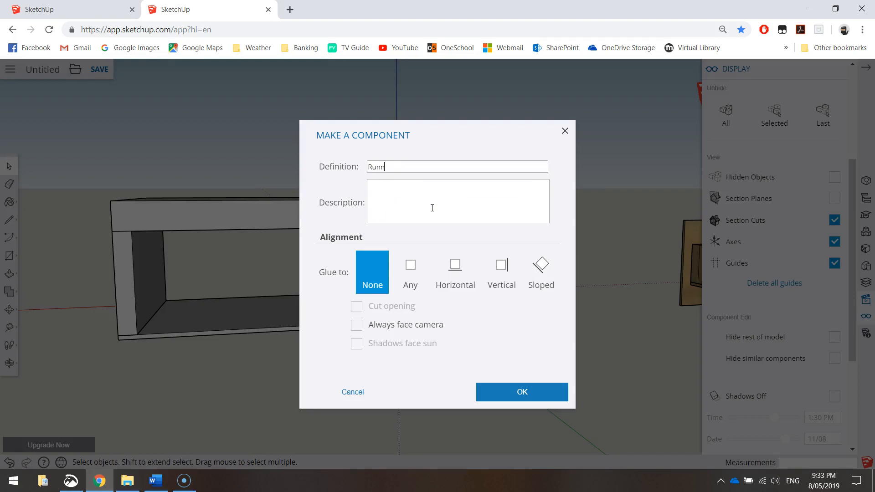
click(521, 392)
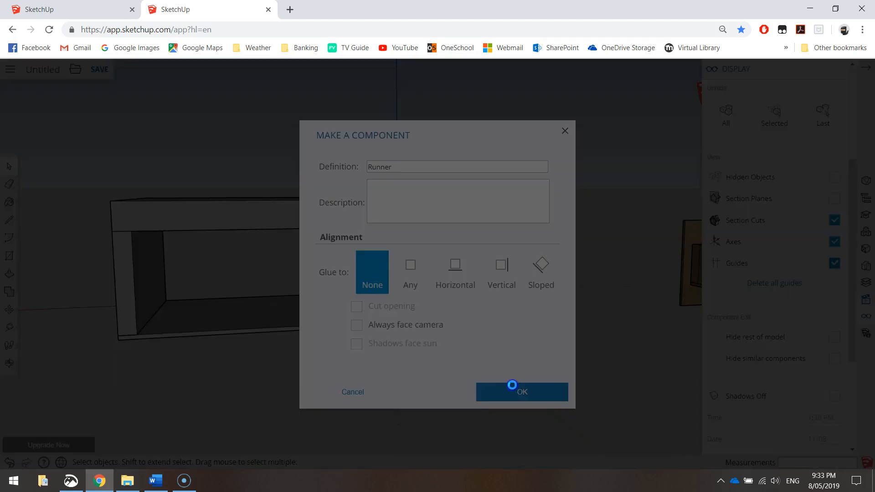
click(511, 392)
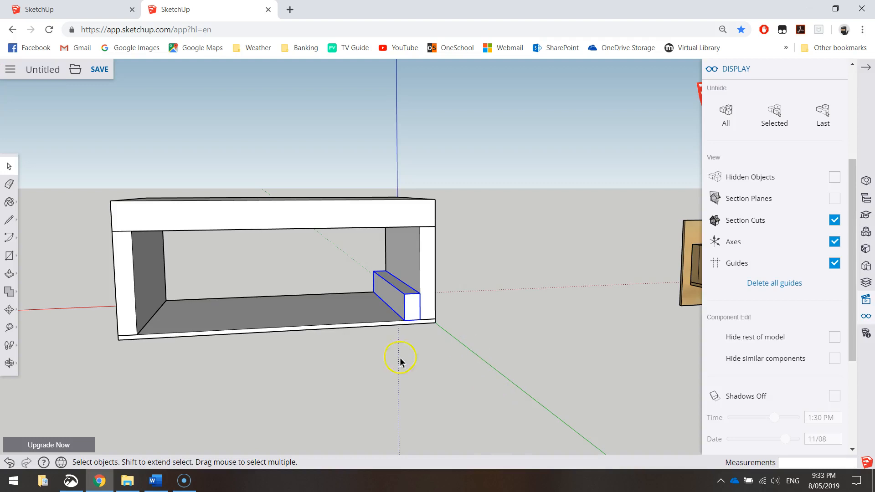
click(8, 309)
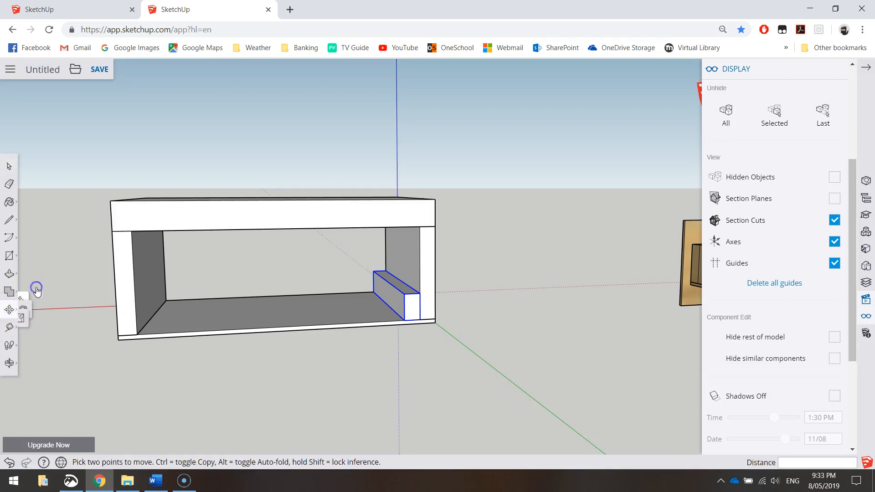
mouse_move(403, 322)
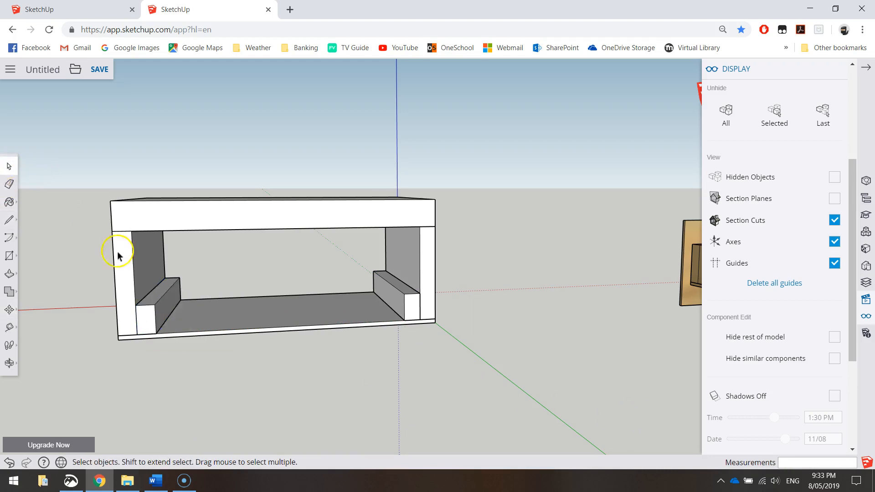
mouse_move(314, 363)
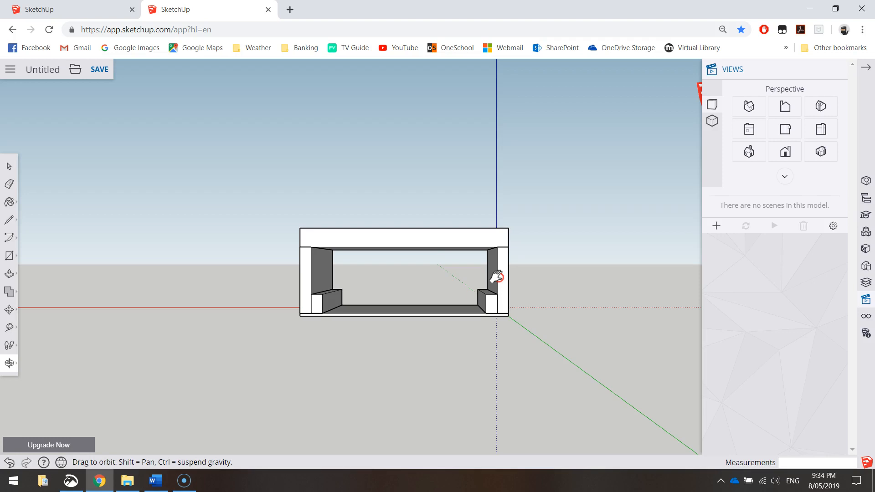
click(8, 167)
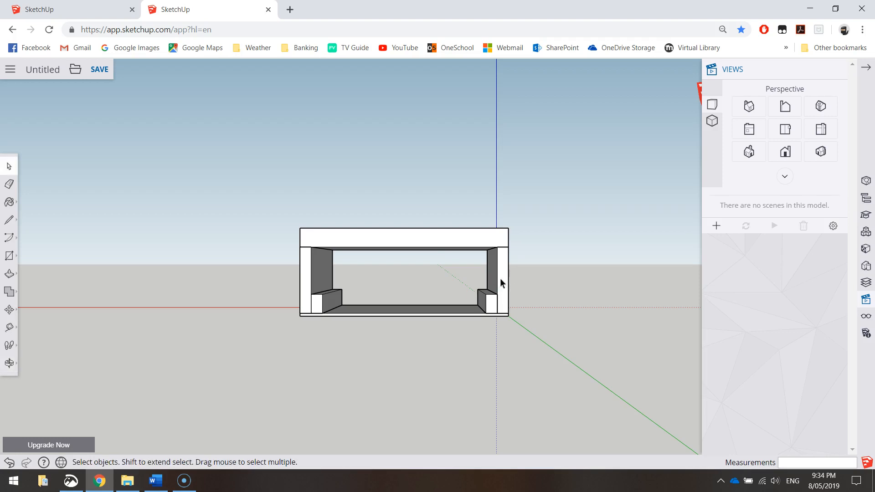
mouse_move(493, 282)
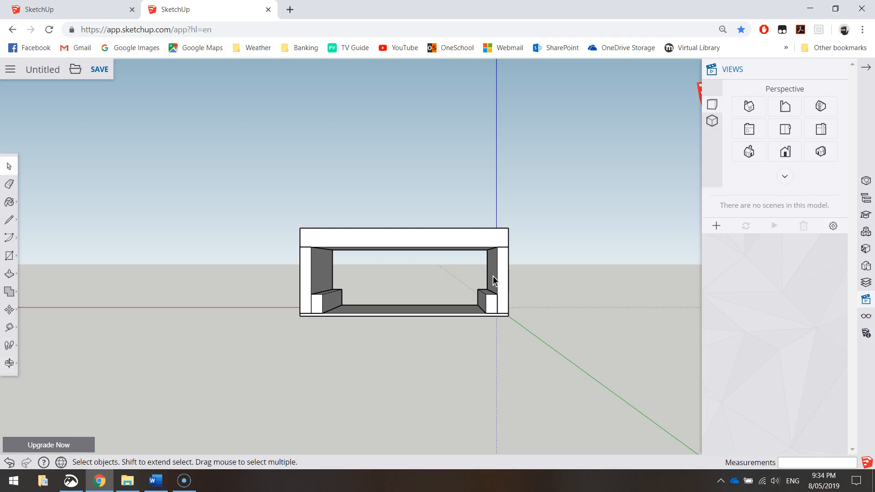
key(alt+tab)
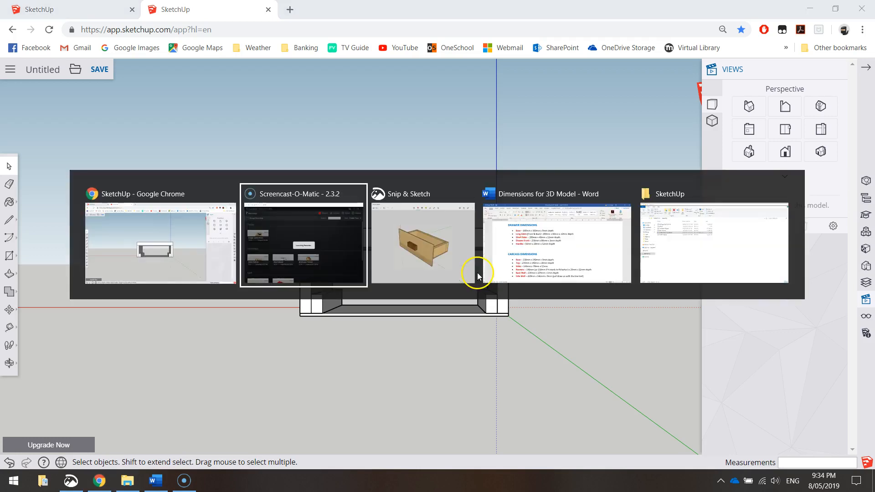
click(557, 239)
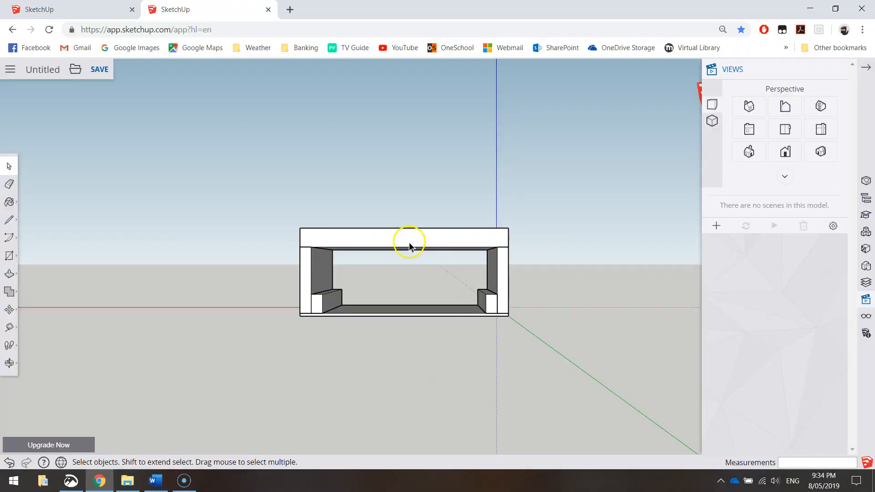
mouse_move(500, 228)
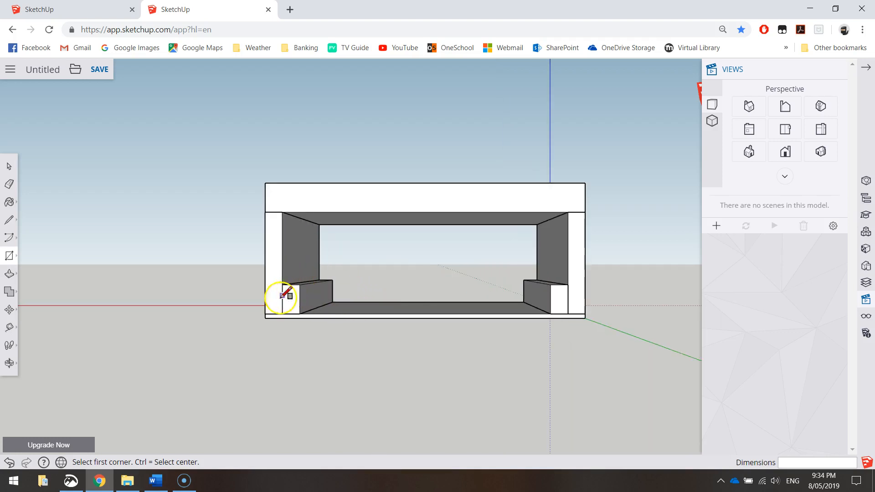
mouse_move(265, 314)
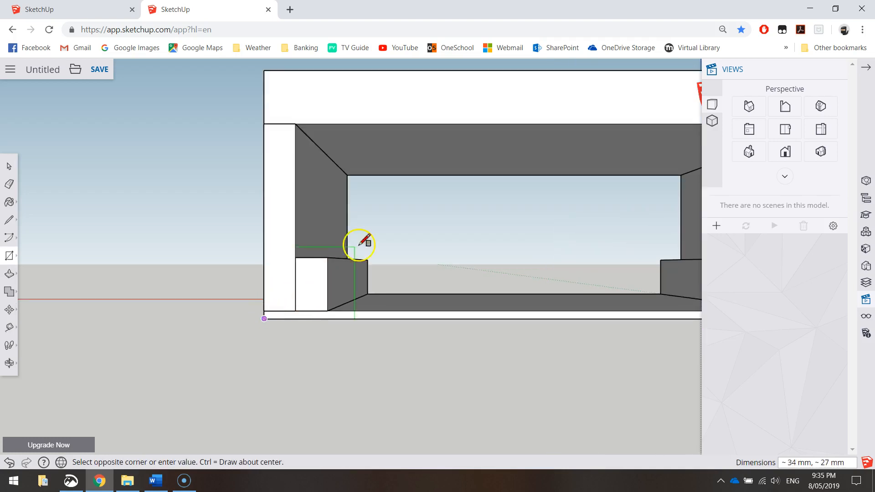
mouse_move(527, 97)
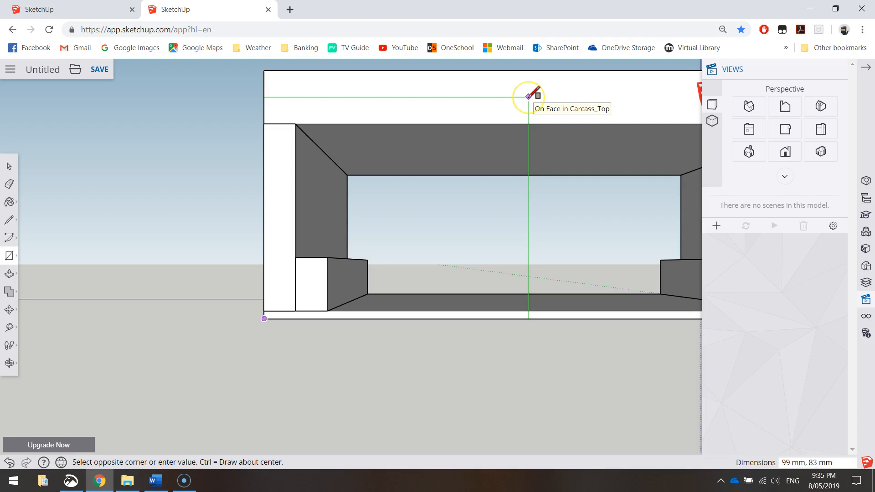
- Enter 220,220 to size the upright back-board rectangle at 220 by 220 mm
text(220)
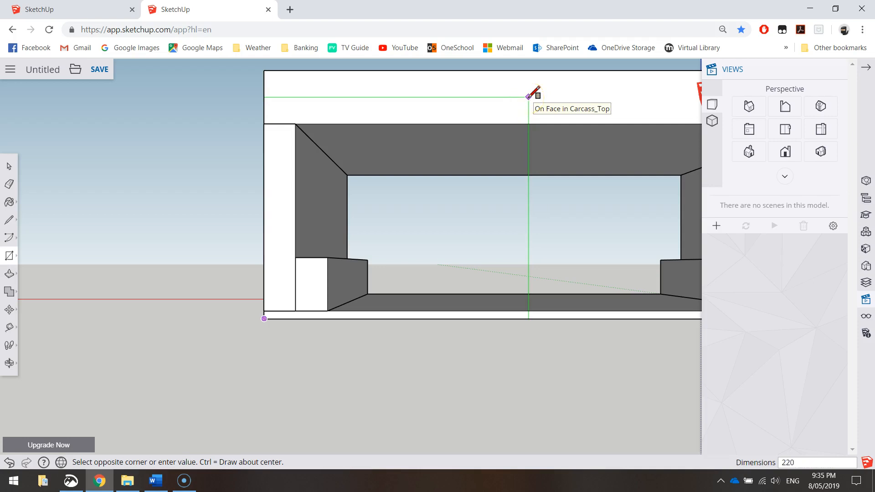
text(,220)
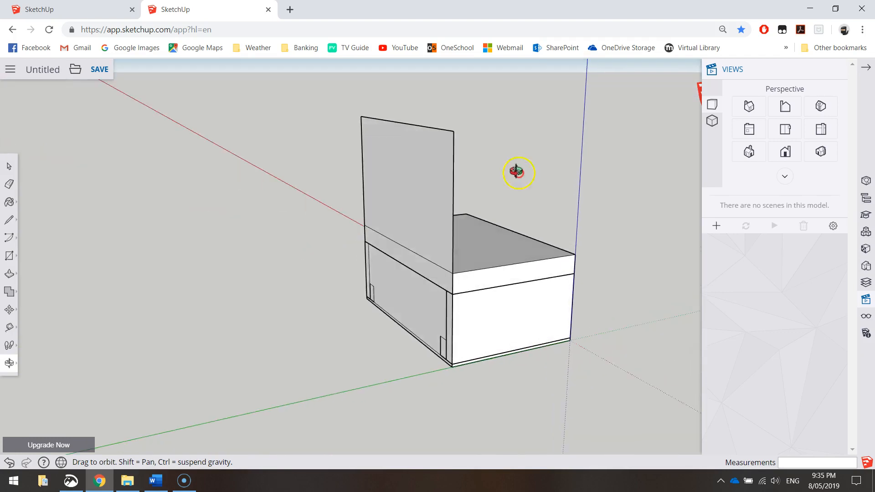
- Push/Pull the back-board rectangle into a thin board, about 3 mm, then orbit to the front
click(8, 274)
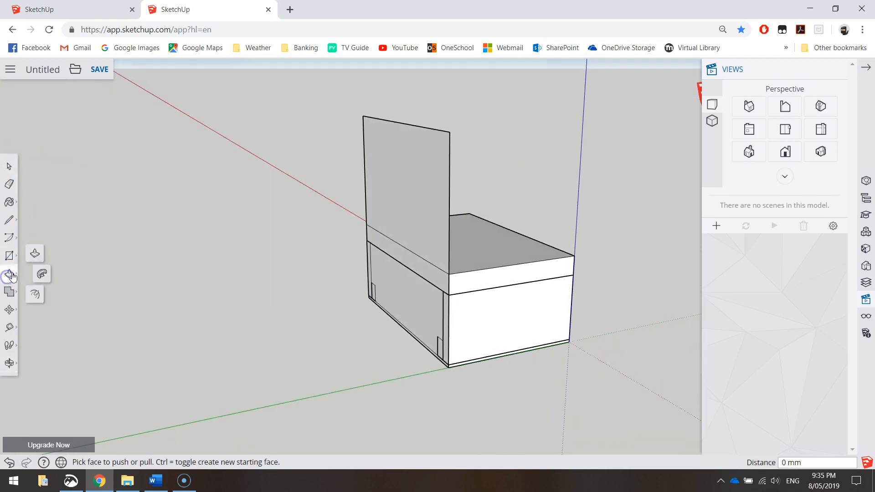
click(416, 192)
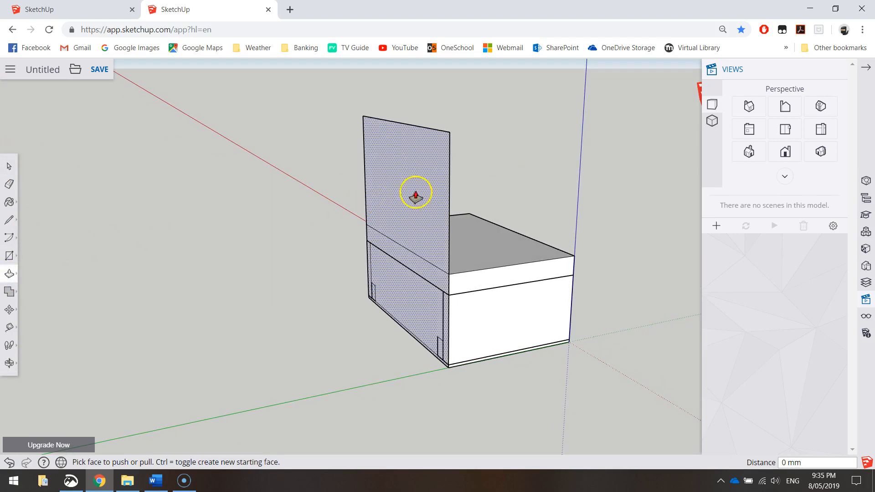
drag(414, 194, 410, 195)
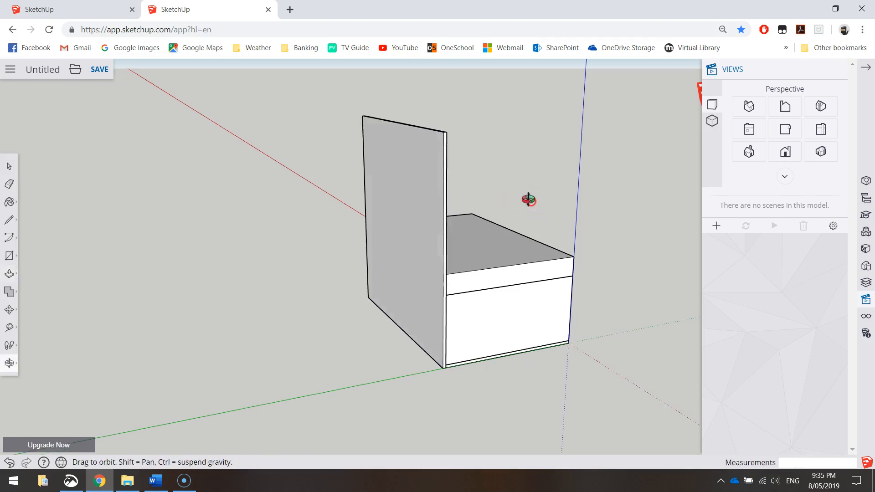
drag(527, 200, 205, 169)
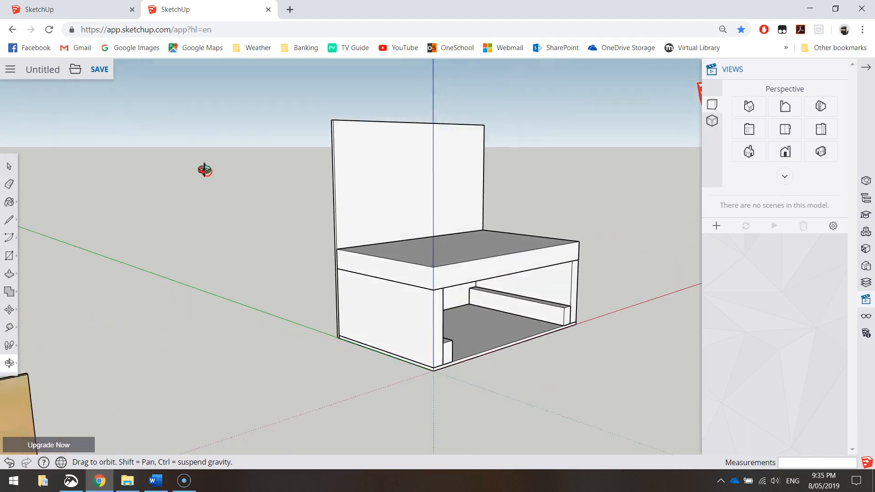
drag(204, 169, 368, 170)
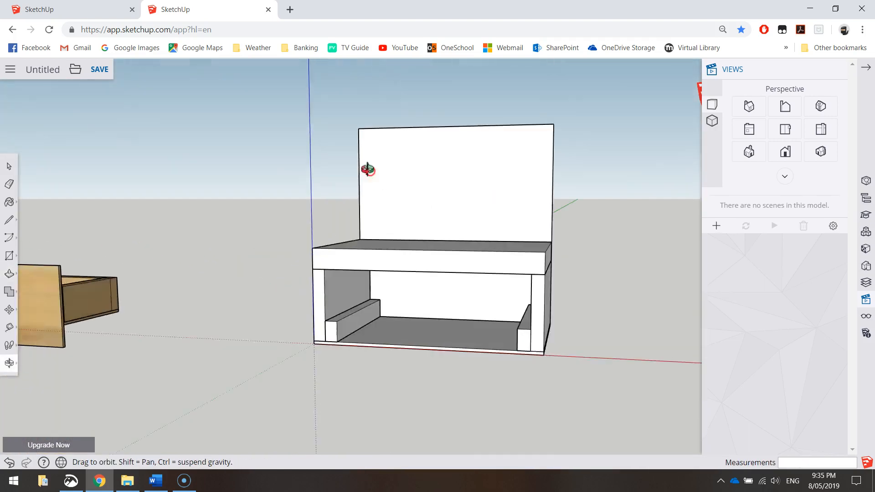
drag(367, 169, 184, 253)
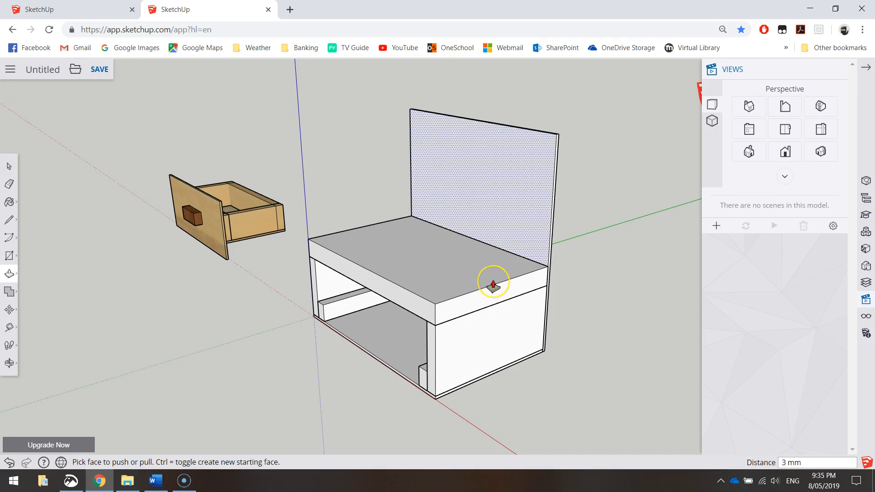
mouse_move(507, 282)
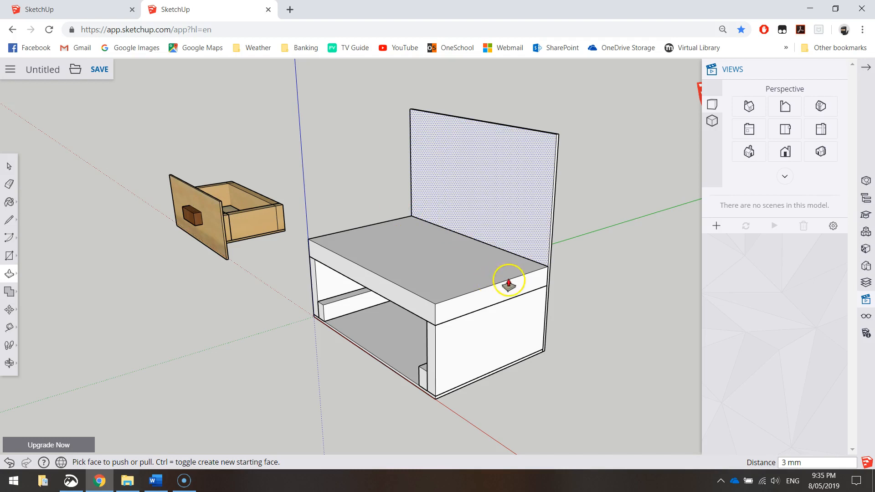
mouse_move(497, 298)
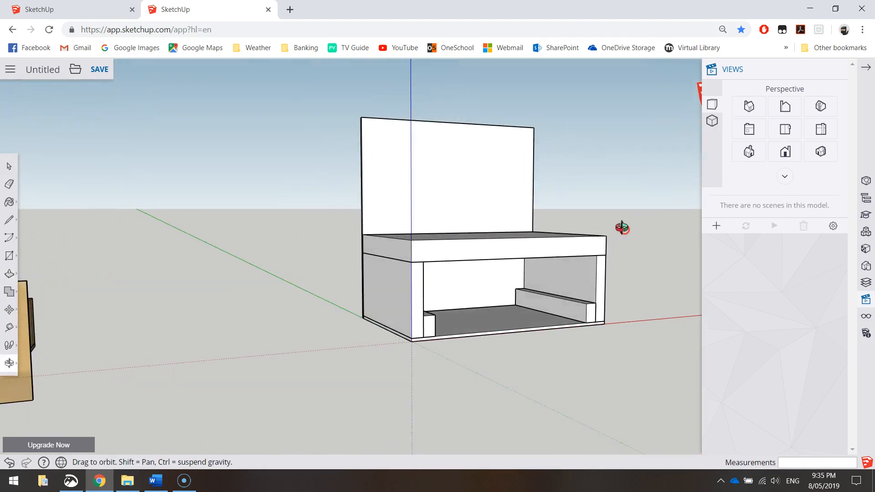
drag(622, 228, 394, 239)
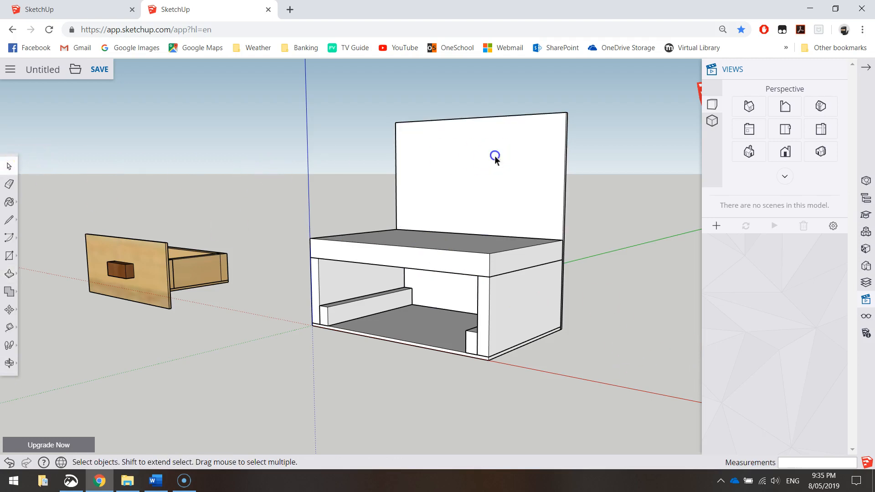
- Make the thin back board a component with the definition name 'Back Board'
right_click(495, 157)
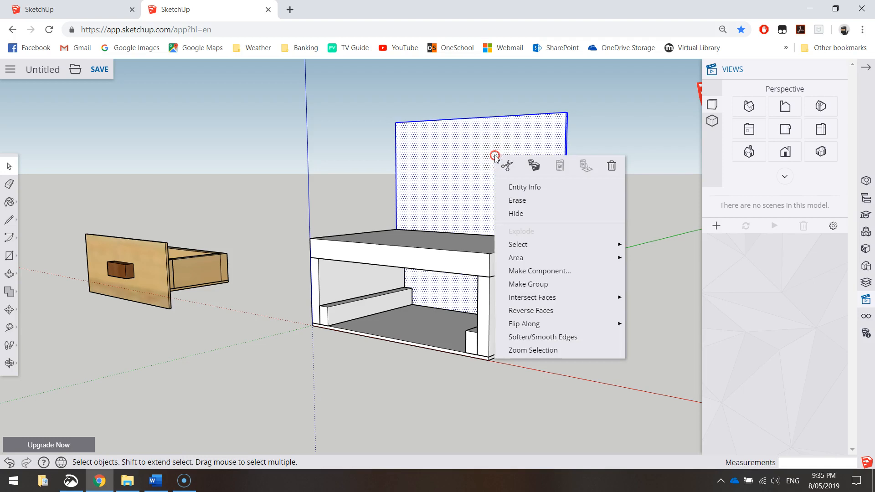
click(539, 270)
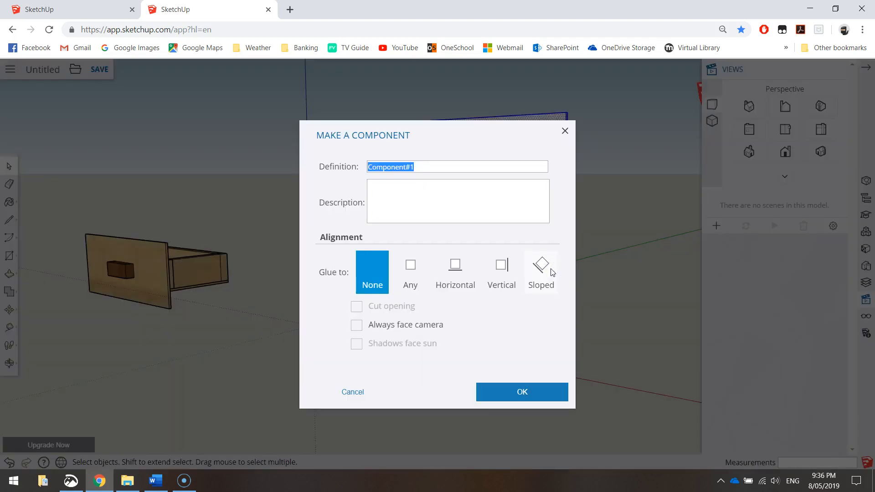
text(Back Board)
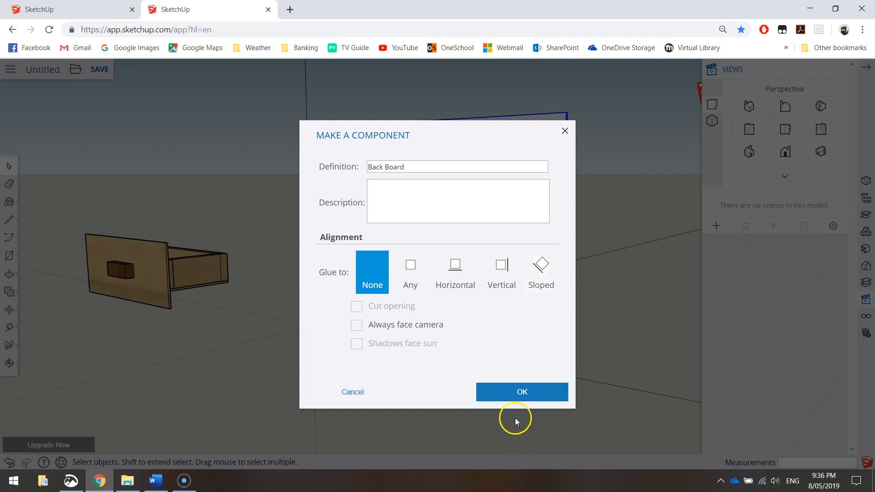
click(522, 392)
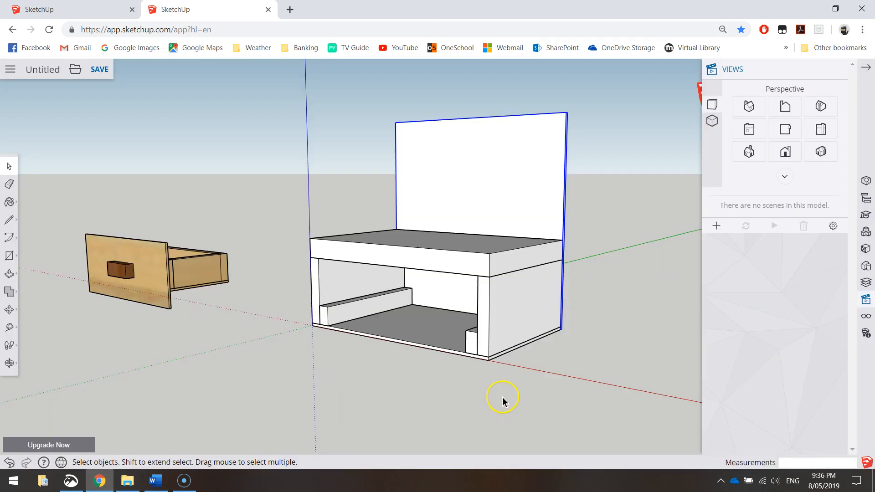
mouse_move(290, 97)
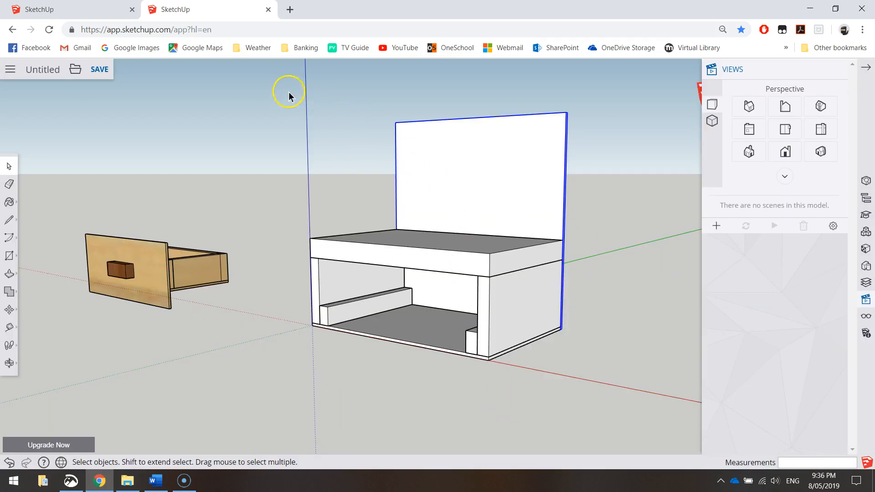
- Box-select the carcass, back board and drawer, then scroll the Materials panel
drag(284, 81, 616, 393)
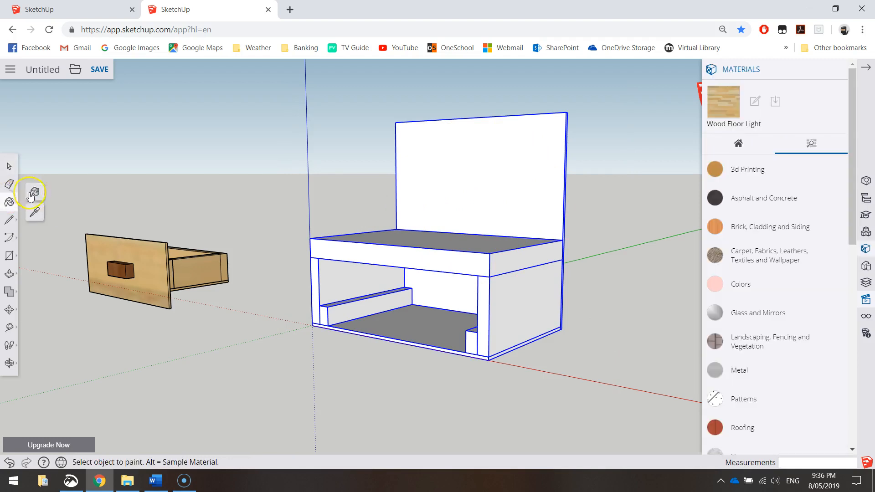
mouse_move(581, 180)
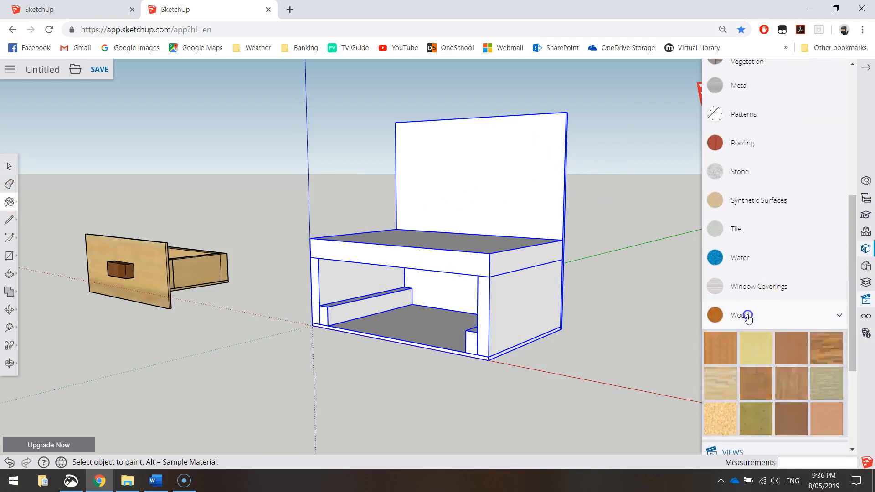
scroll(down, 3)
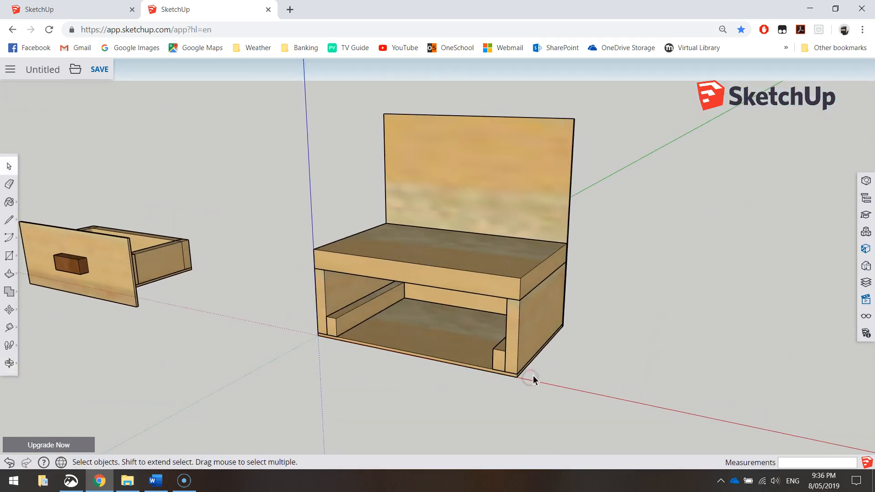
mouse_move(537, 271)
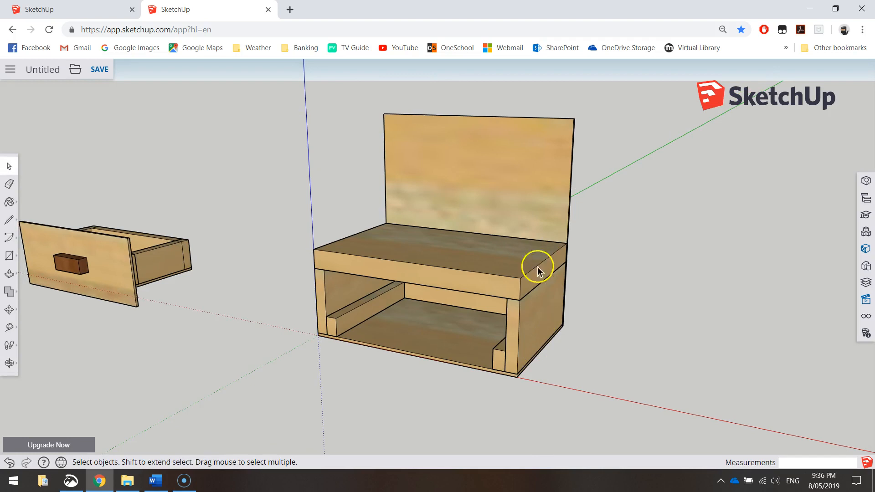
mouse_move(499, 175)
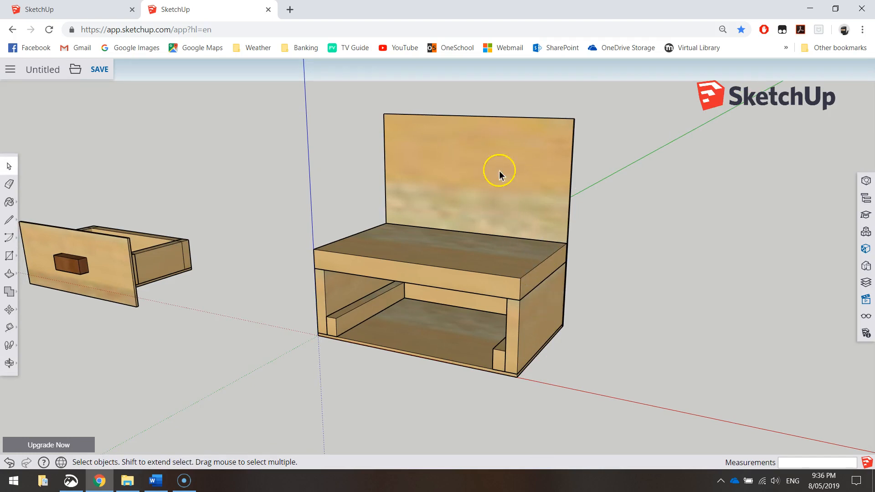
mouse_move(454, 167)
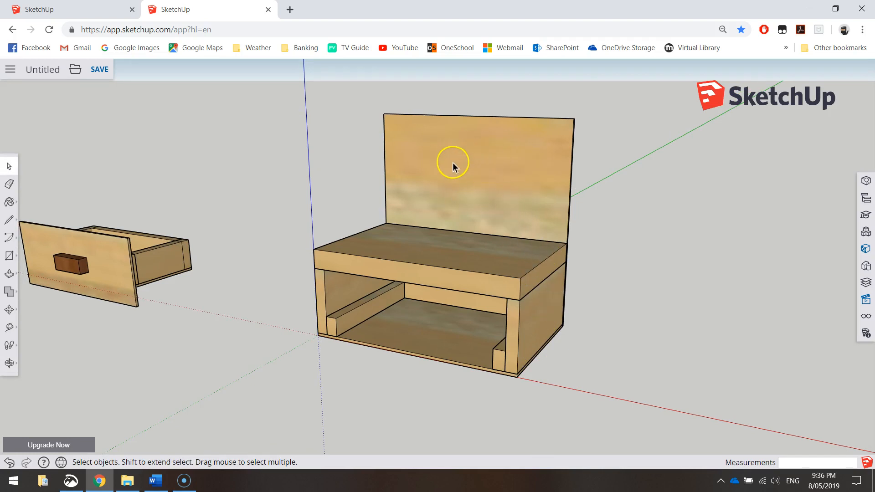
mouse_move(285, 288)
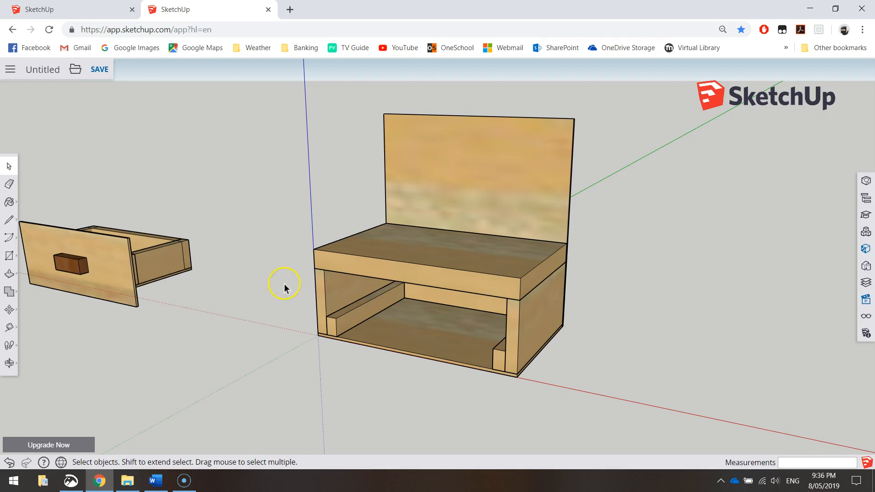
mouse_move(74, 388)
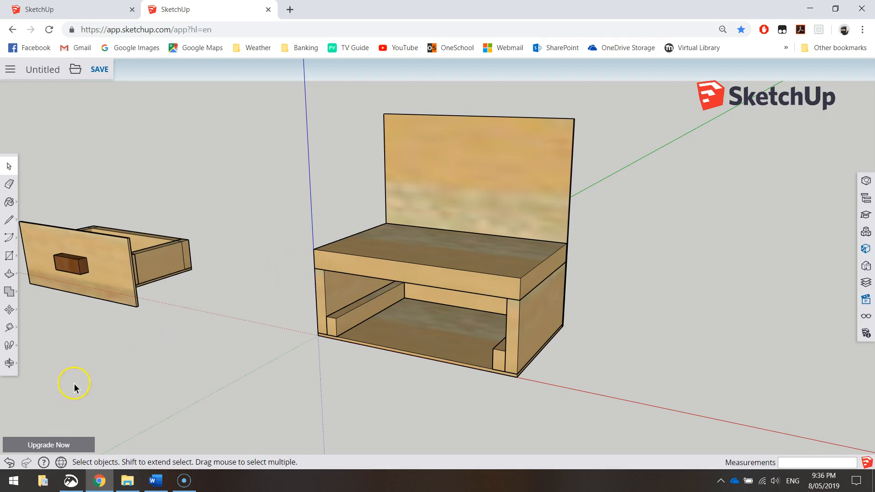